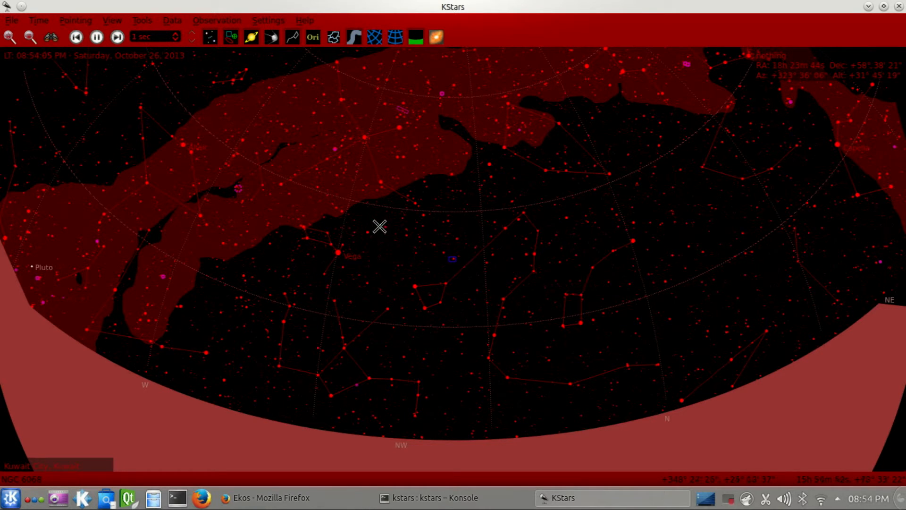
mouse_move(308, 198)
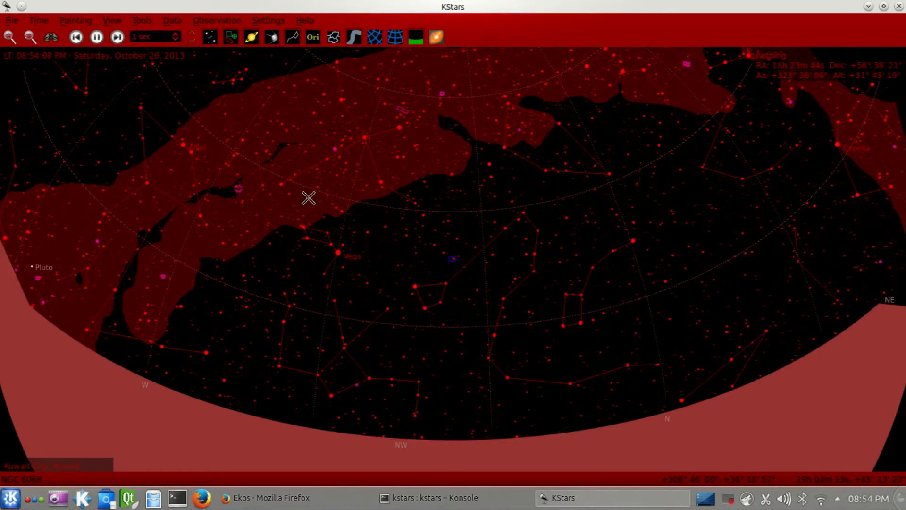
mouse_move(281, 160)
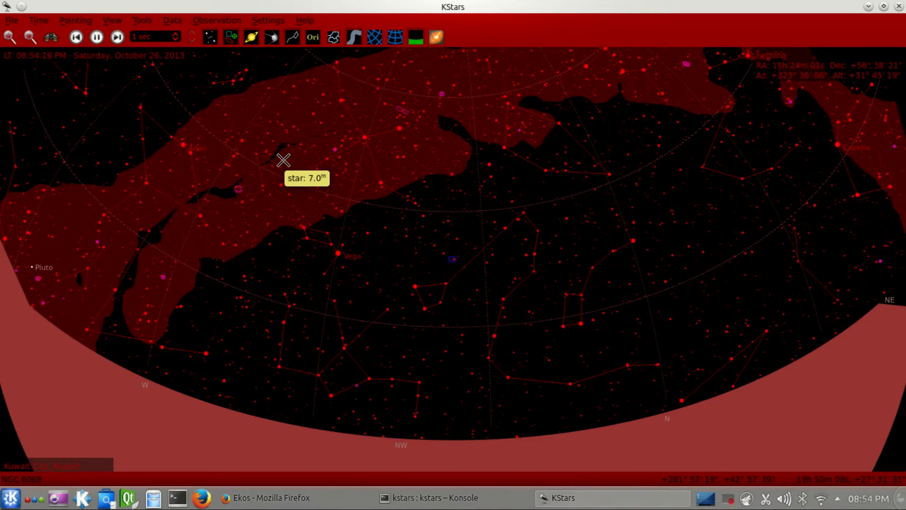
mouse_move(368, 135)
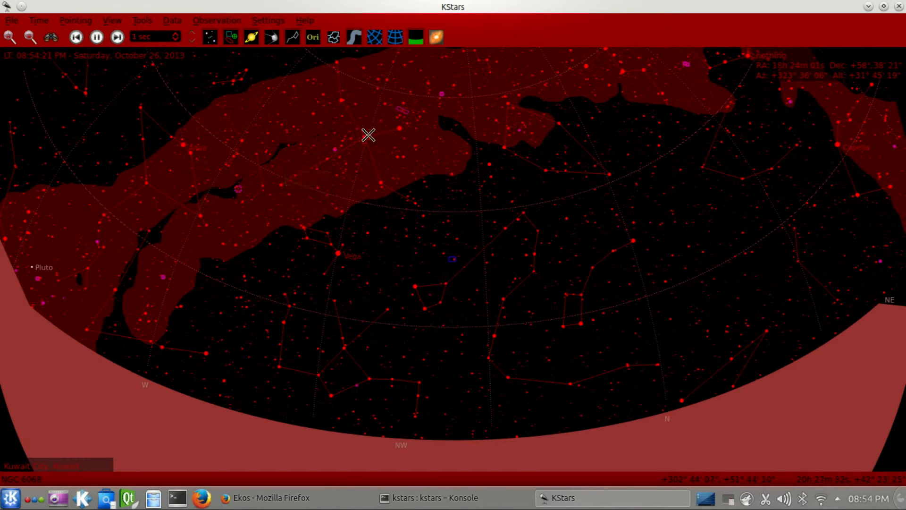
mouse_move(471, 102)
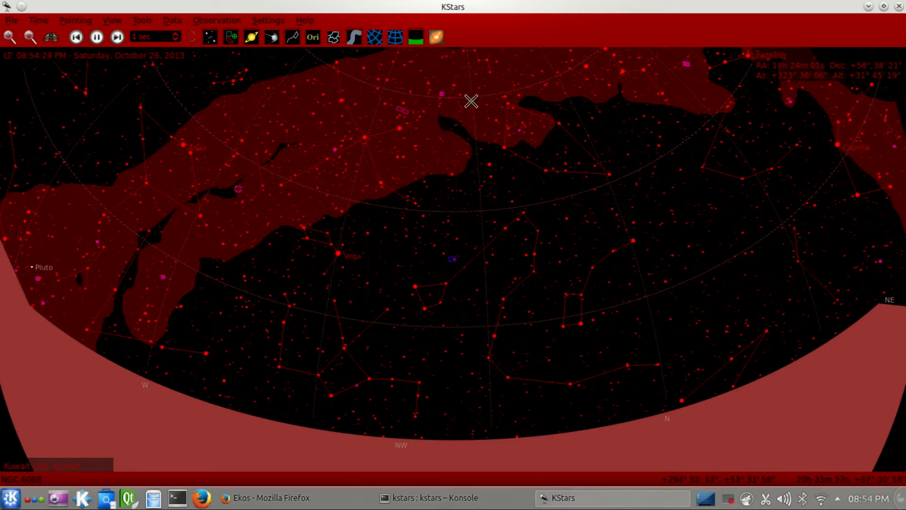
mouse_move(348, 267)
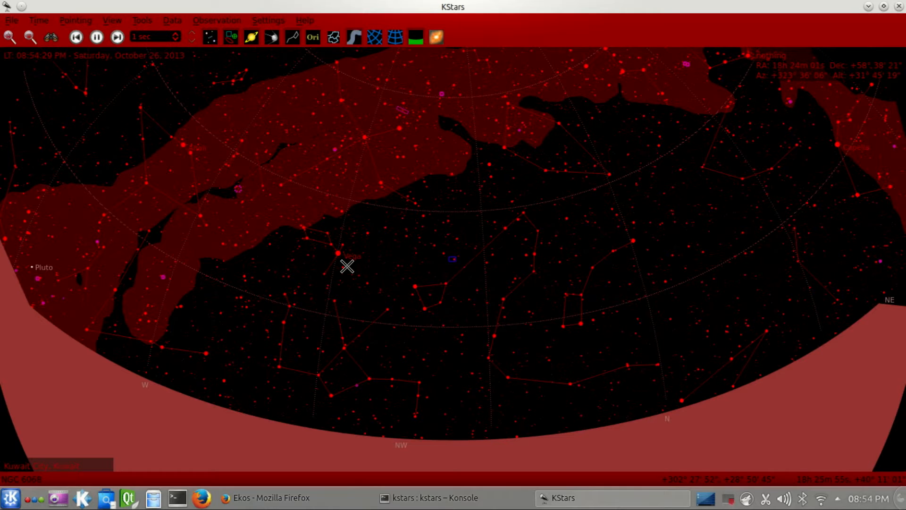
mouse_move(207, 102)
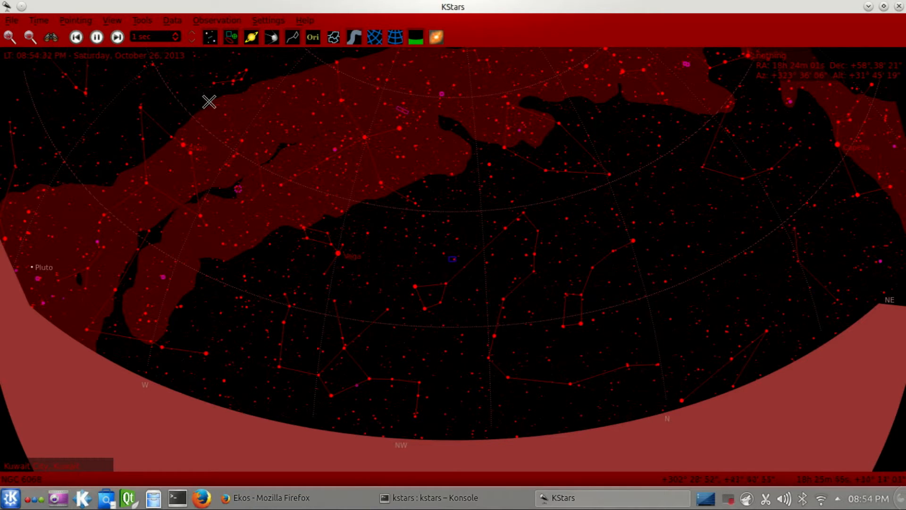
Launch Ekos from the Tools menu and keep EQMod as telescope with QSI CCD as camera.
left_click(141, 20)
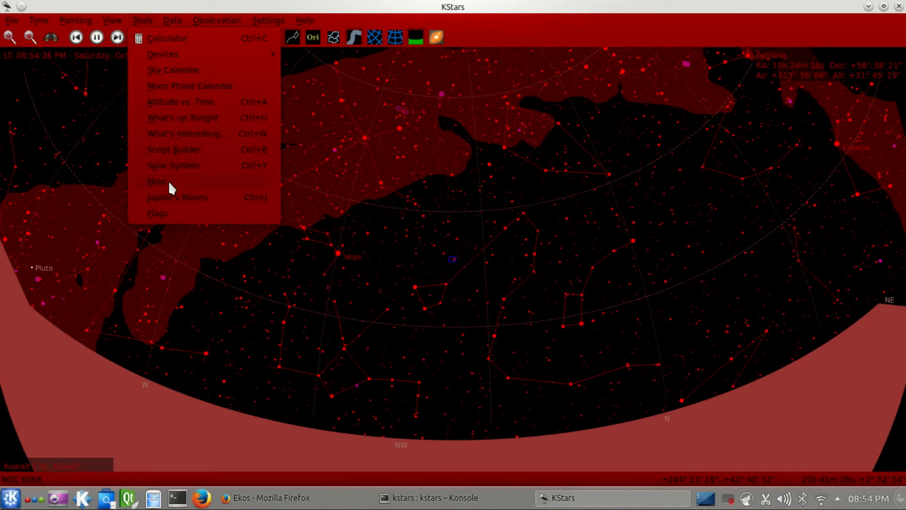
left_click(157, 182)
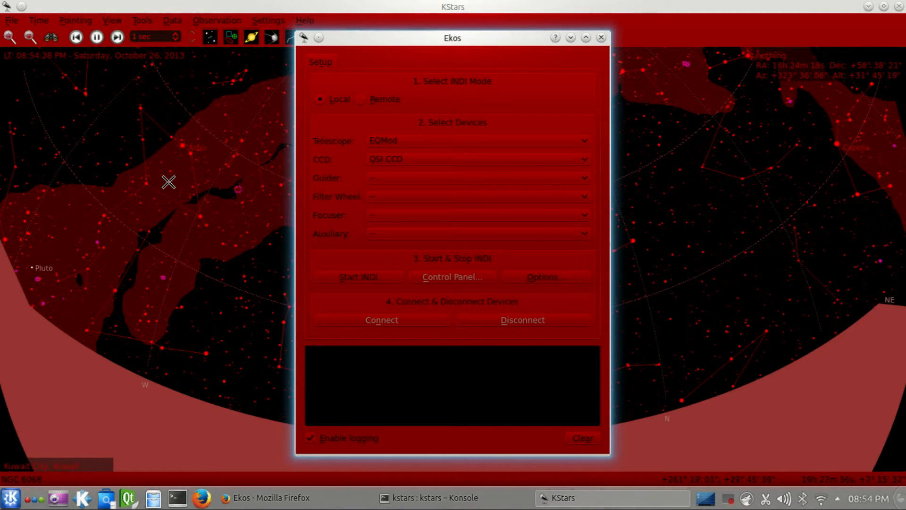
mouse_move(324, 148)
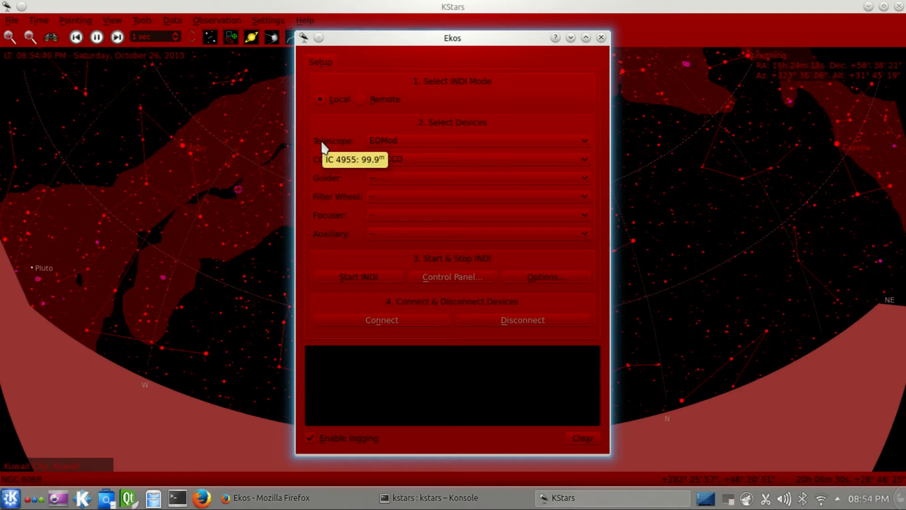
left_click(477, 141)
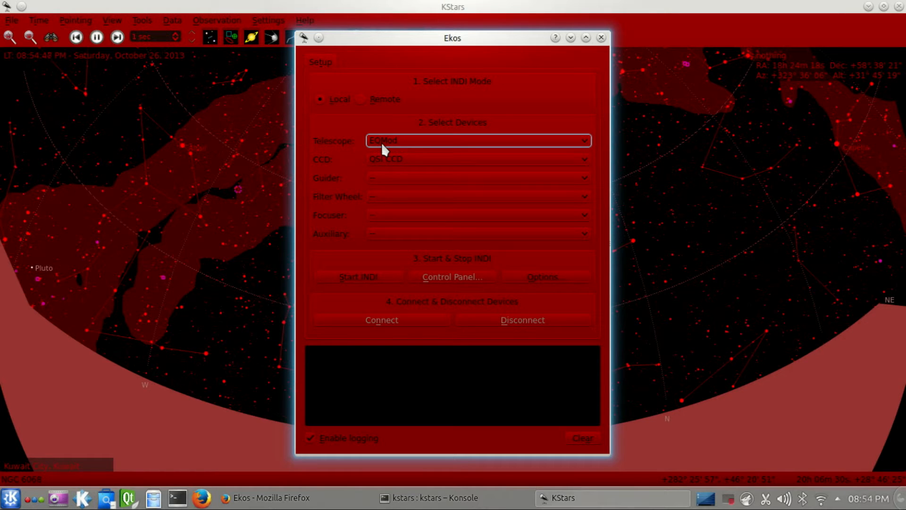
mouse_move(368, 144)
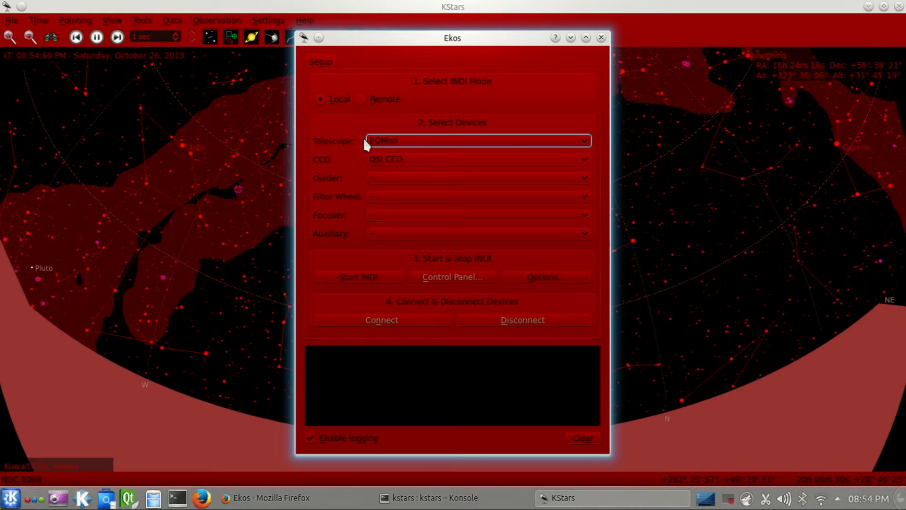
left_click(477, 158)
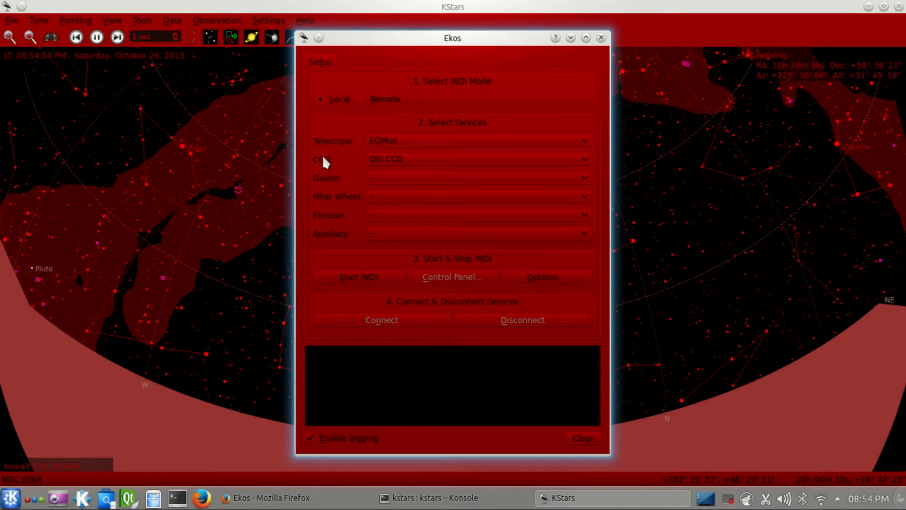
mouse_move(336, 194)
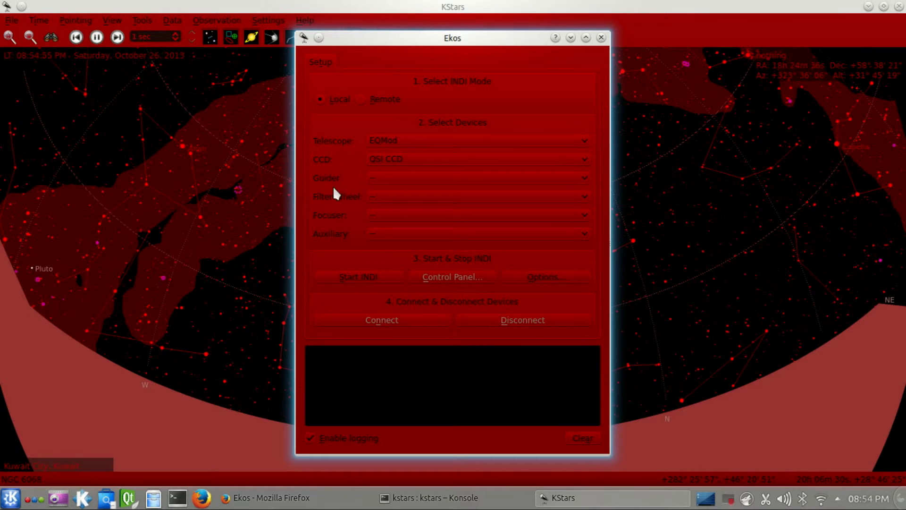
mouse_move(330, 157)
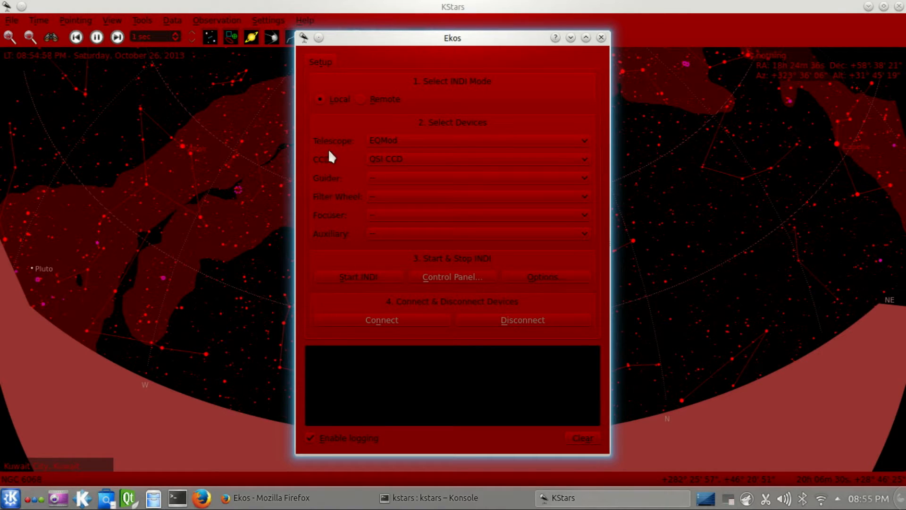
mouse_move(329, 271)
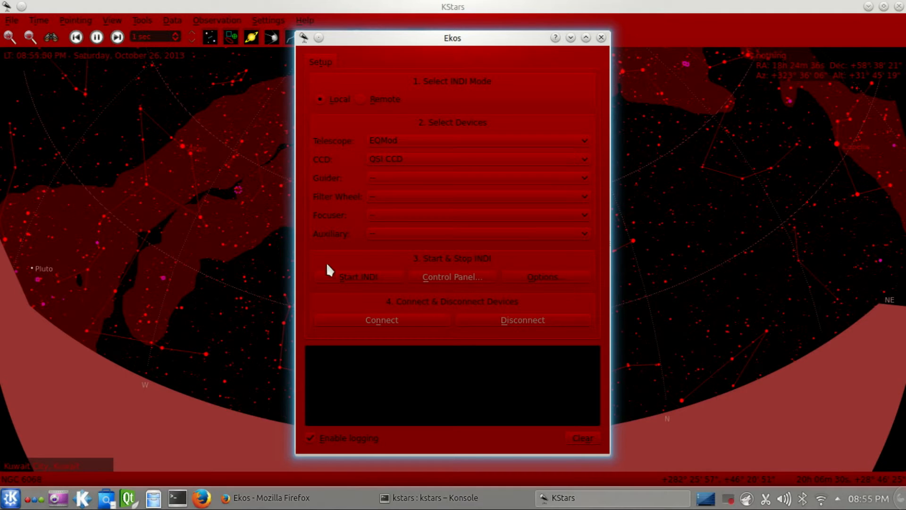
Start the INDI services and bring up the INDI Control Panel.
left_click(359, 277)
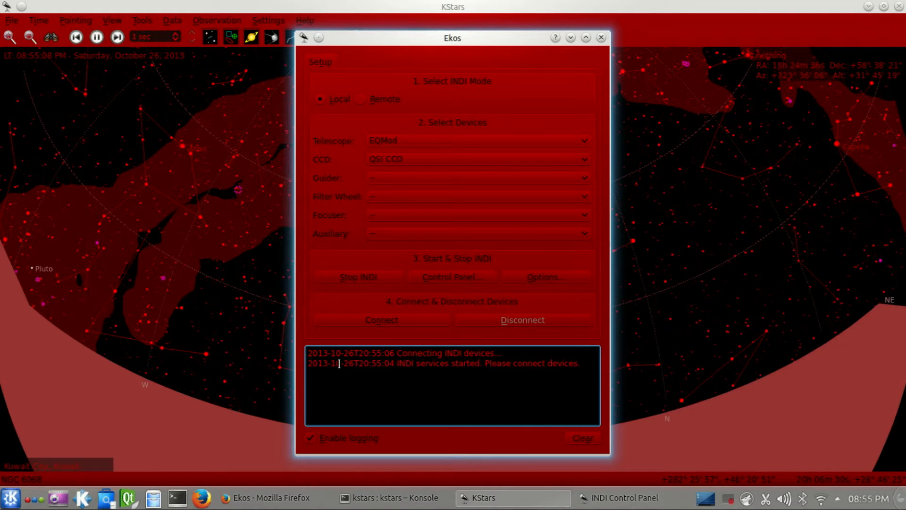
left_click(381, 320)
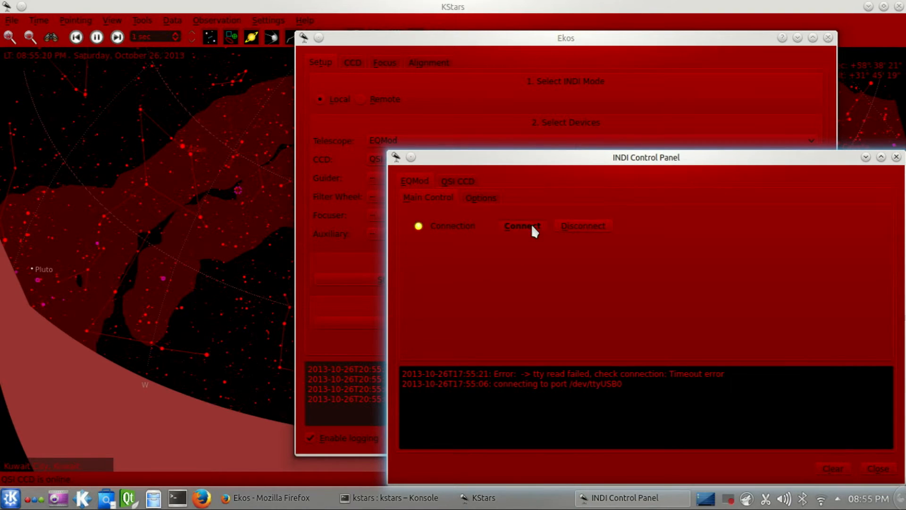
Connect the EQMod mount and show its Align page with the alignment data fields.
left_click(520, 226)
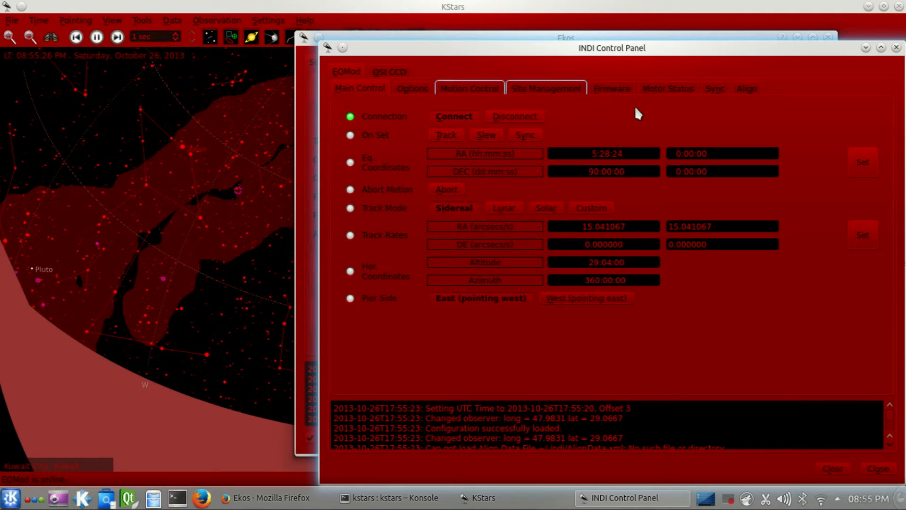
left_click(745, 87)
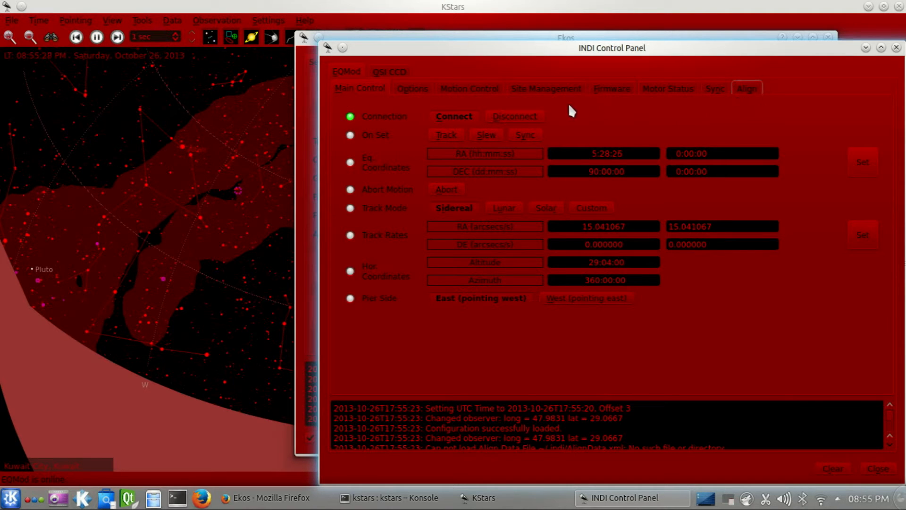
left_click(745, 88)
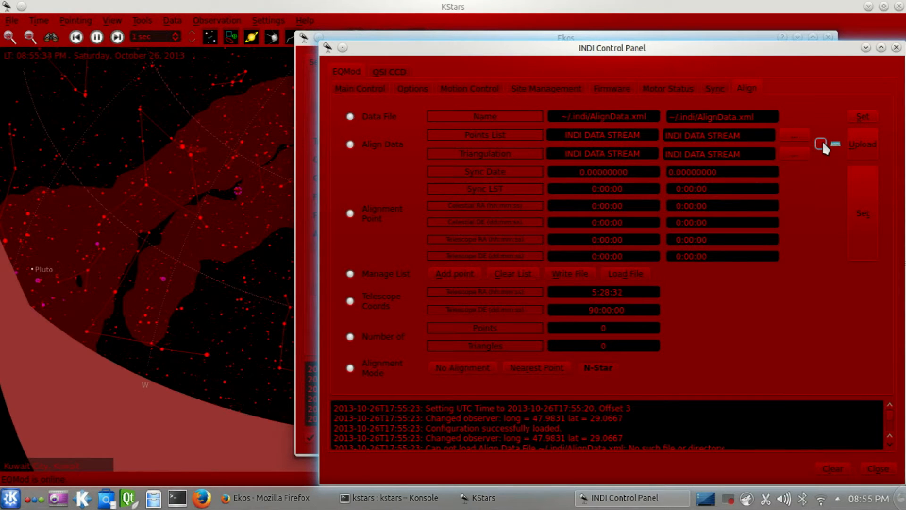
mouse_move(650, 346)
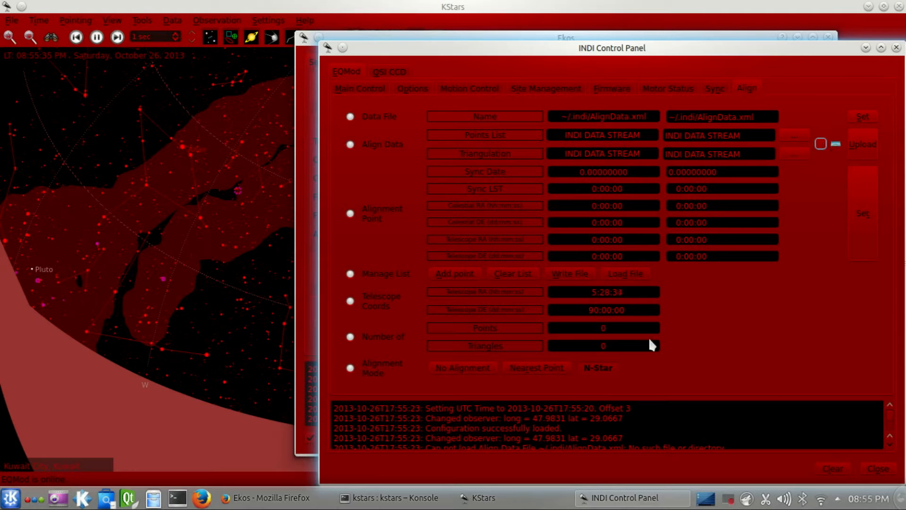
mouse_move(676, 373)
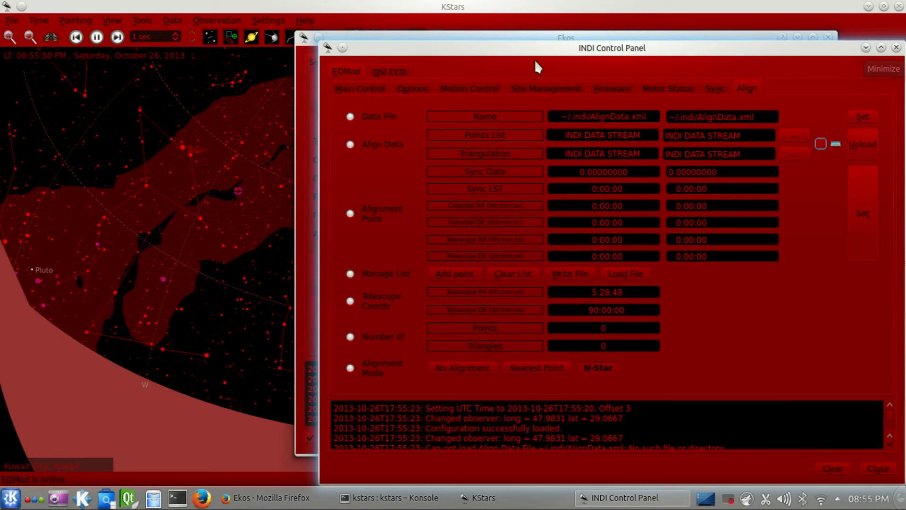
Review the mount's Site Management location and time, then minimise the control panel.
left_click(544, 89)
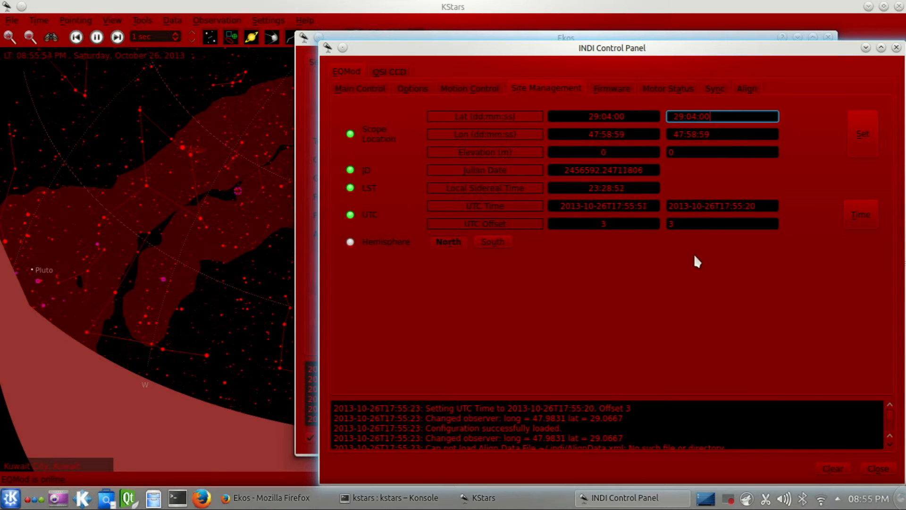
mouse_move(694, 179)
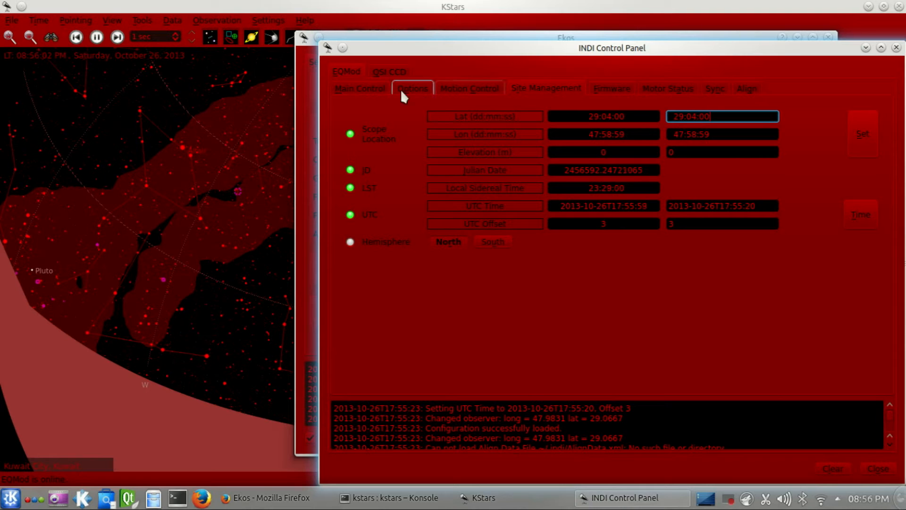
left_click(470, 88)
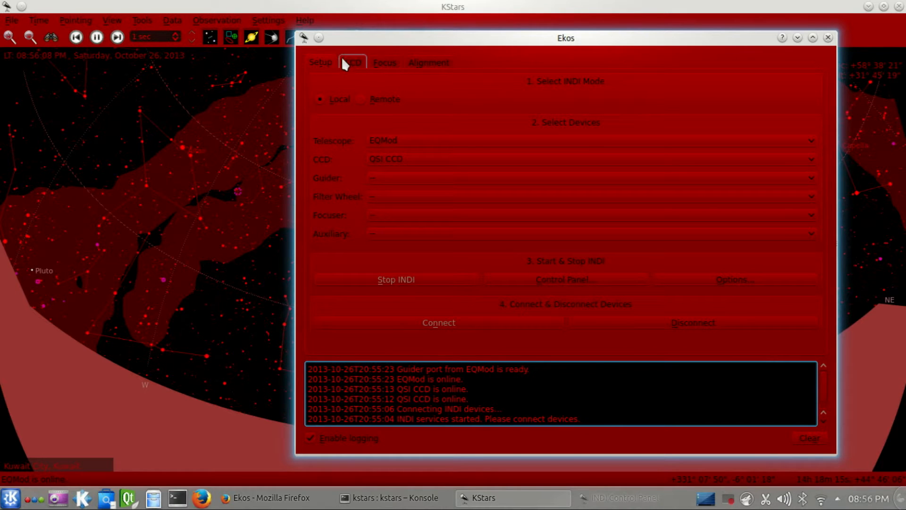
left_click(353, 62)
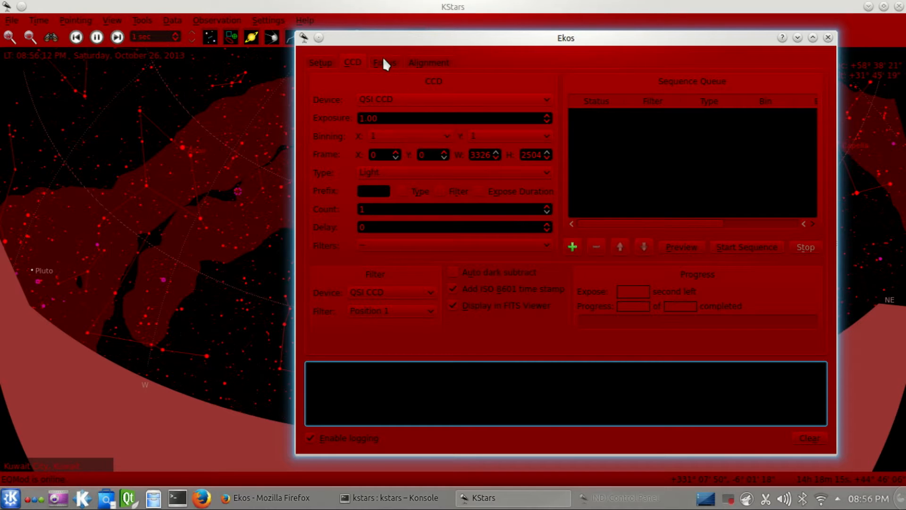
left_click(429, 63)
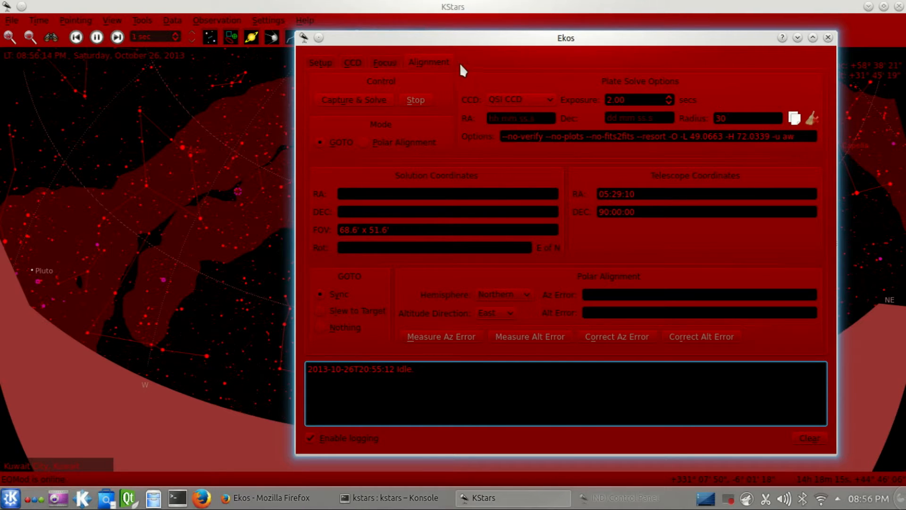
mouse_move(586, 49)
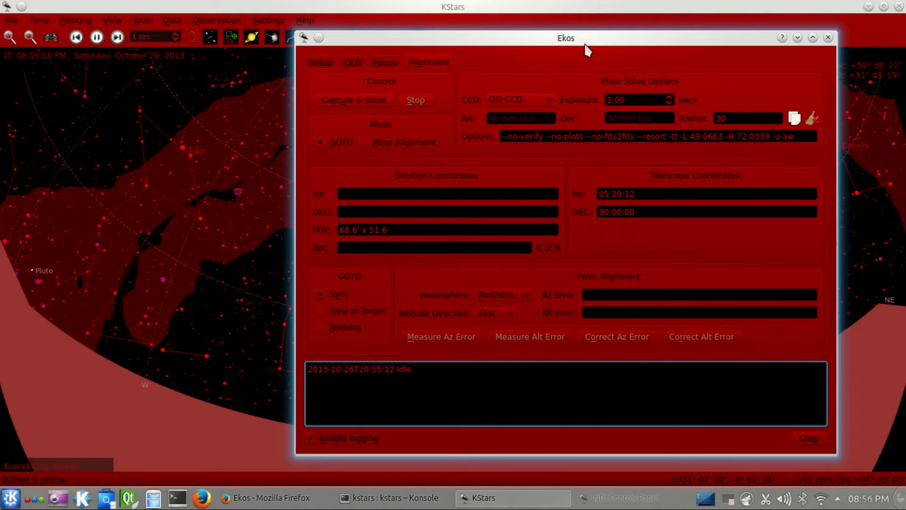
mouse_move(581, 63)
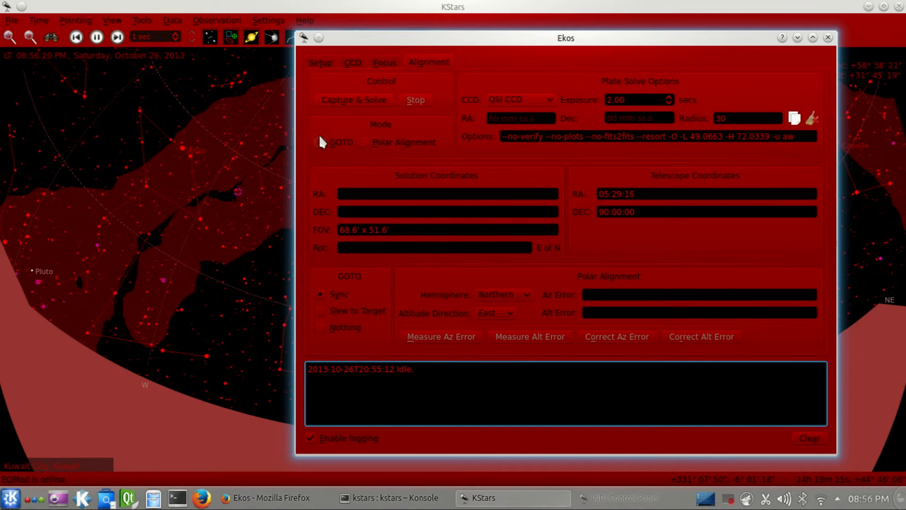
left_click(320, 143)
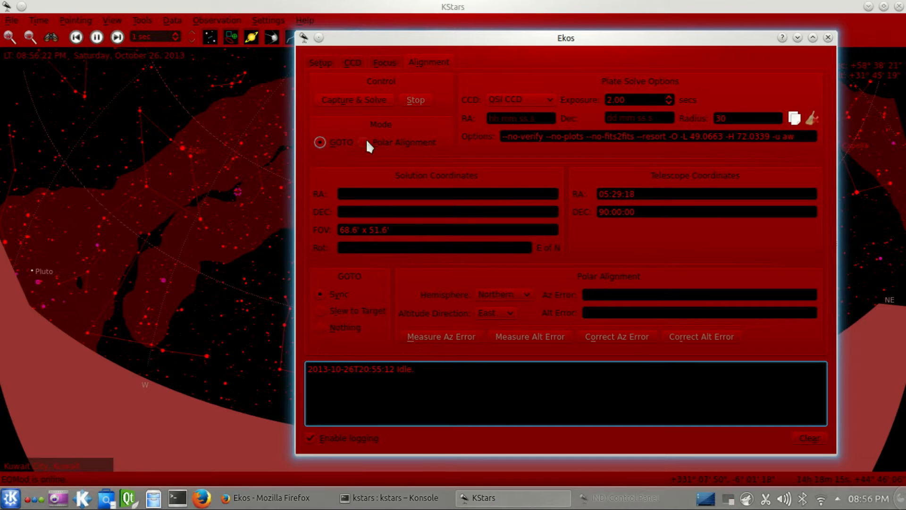
mouse_move(474, 346)
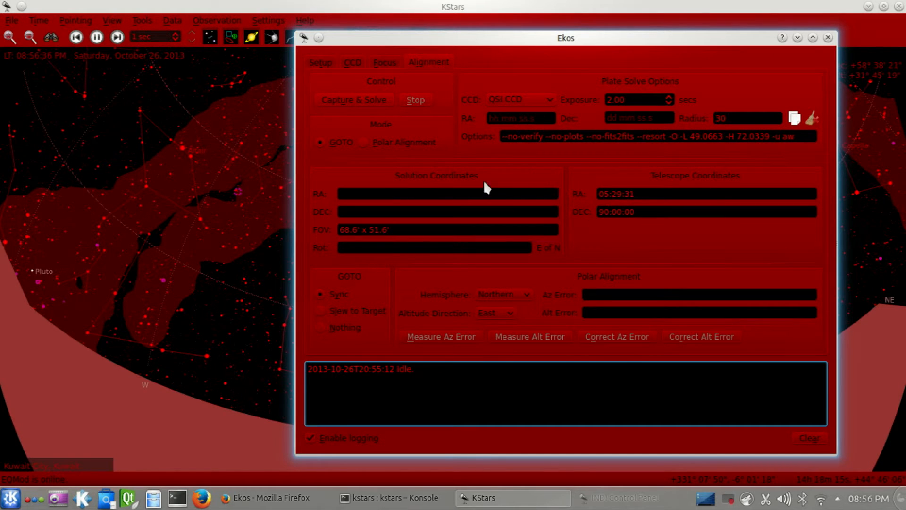
mouse_move(448, 251)
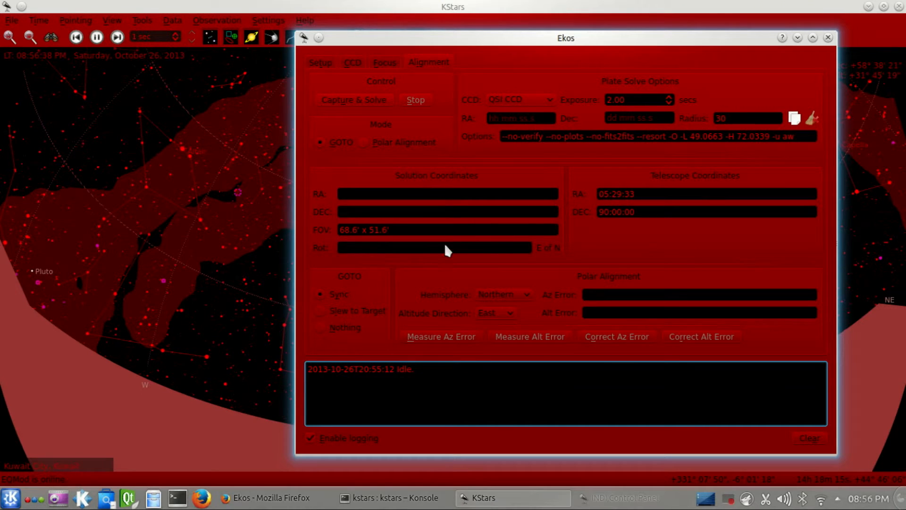
mouse_move(433, 177)
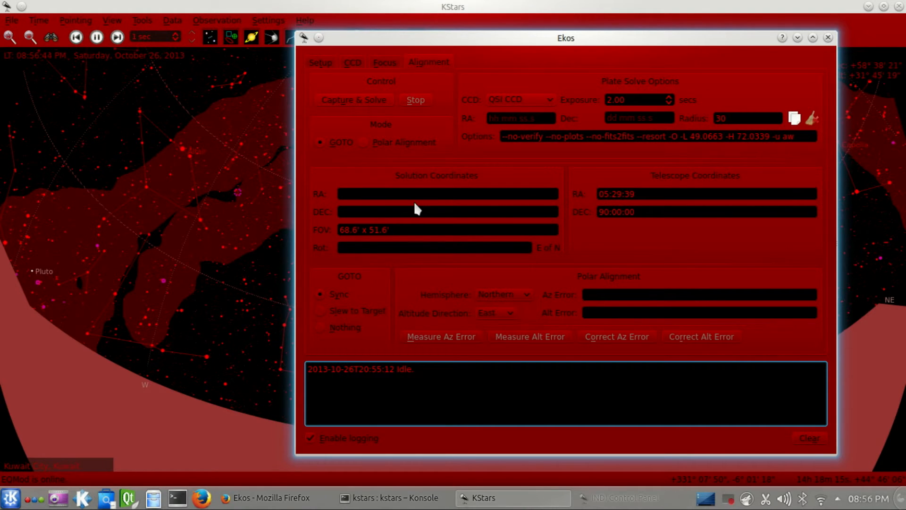
left_click(320, 293)
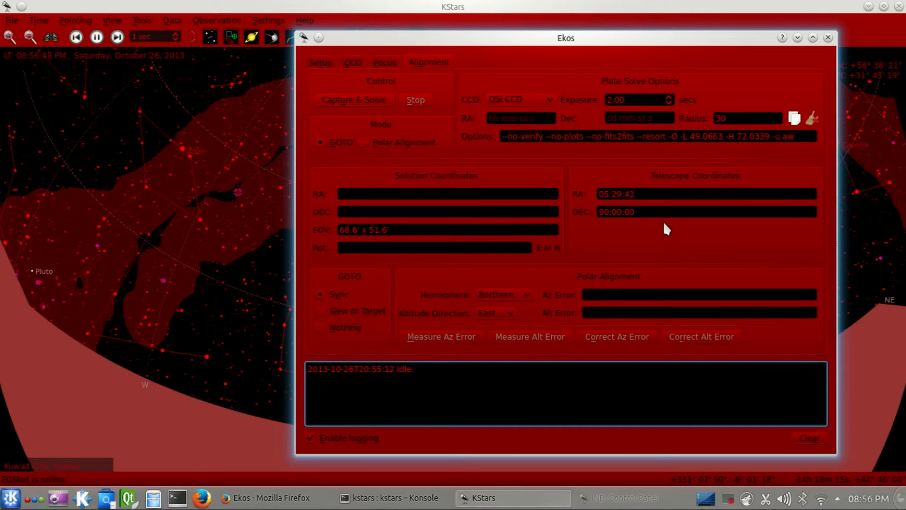
mouse_move(365, 311)
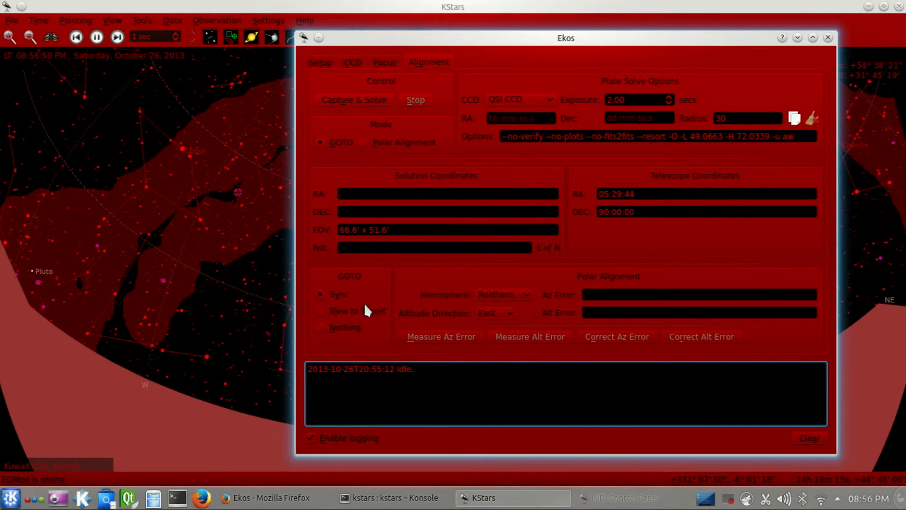
mouse_move(320, 327)
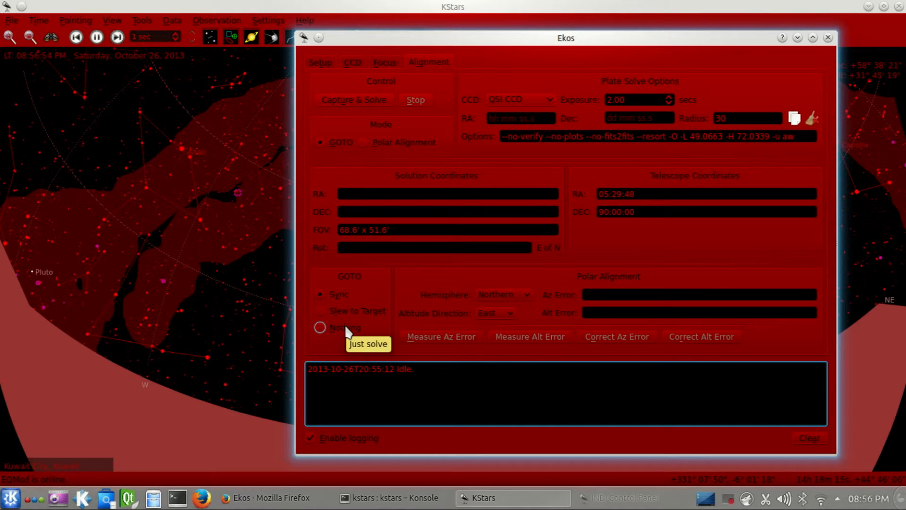
mouse_move(724, 90)
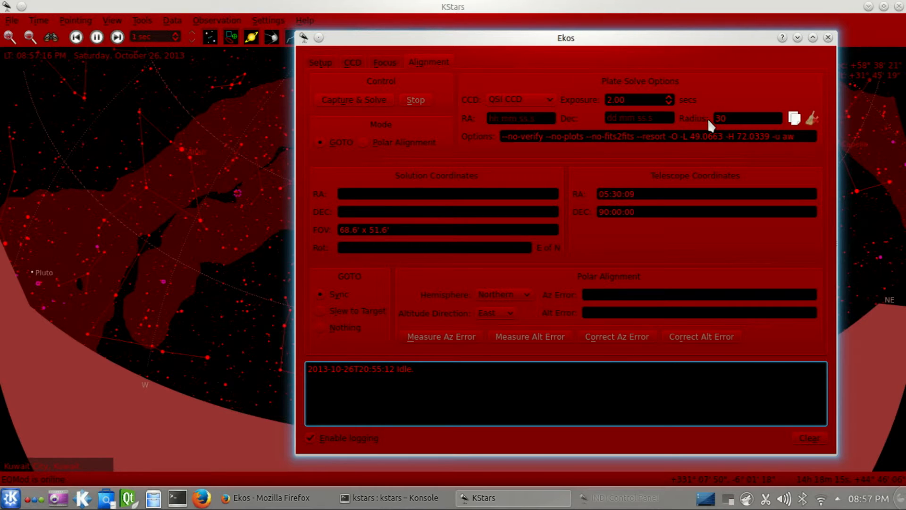
left_click(639, 118)
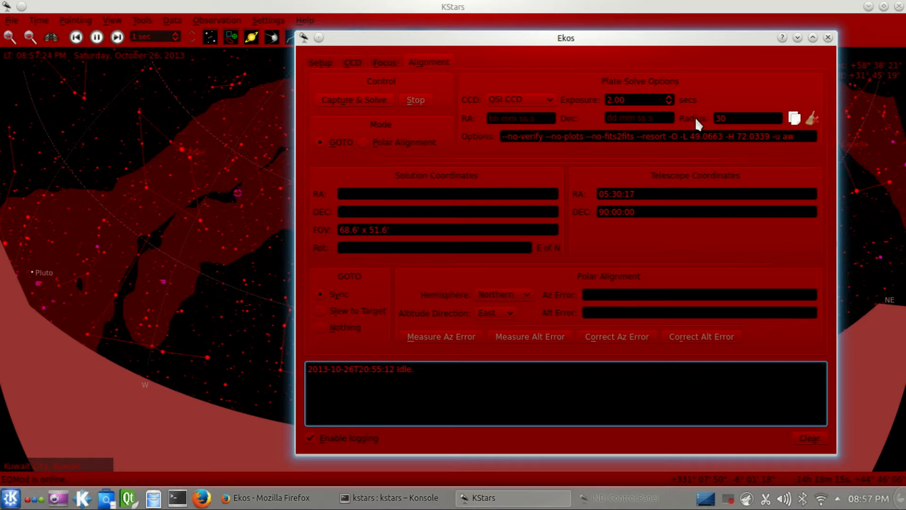
mouse_move(482, 127)
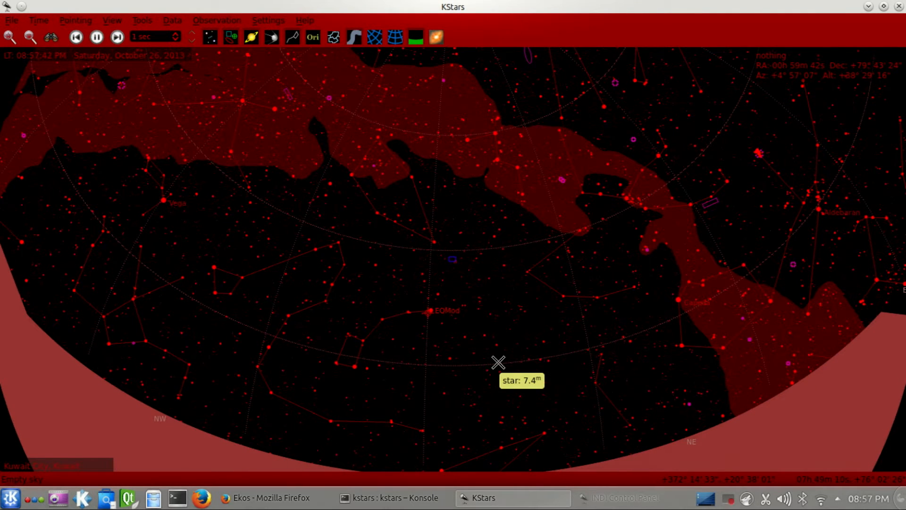
mouse_move(423, 274)
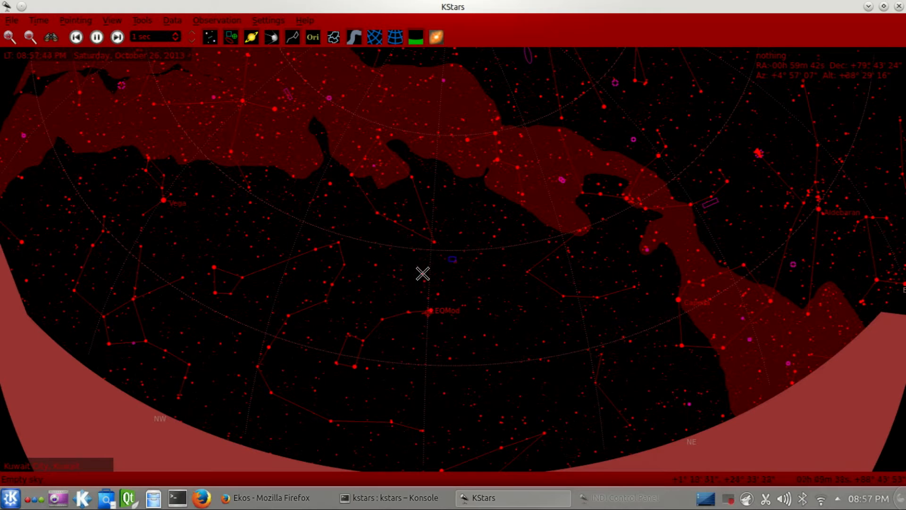
mouse_move(380, 261)
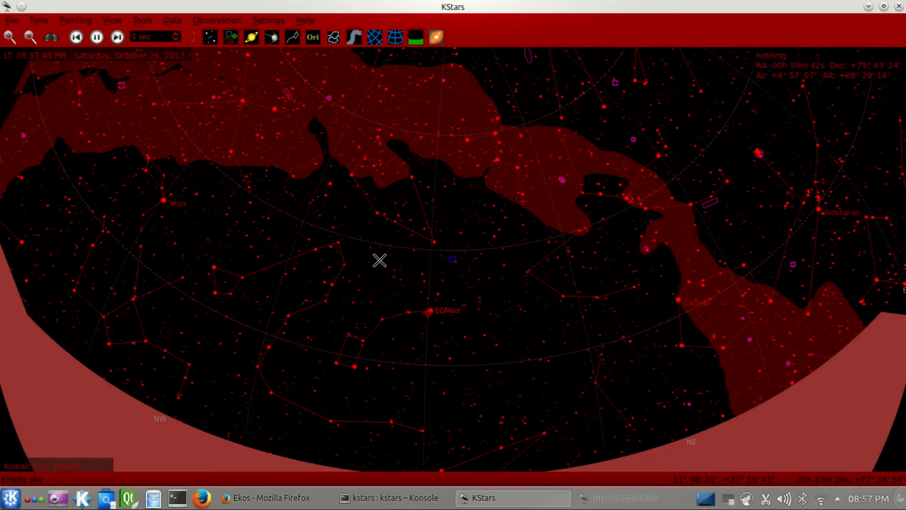
mouse_move(444, 255)
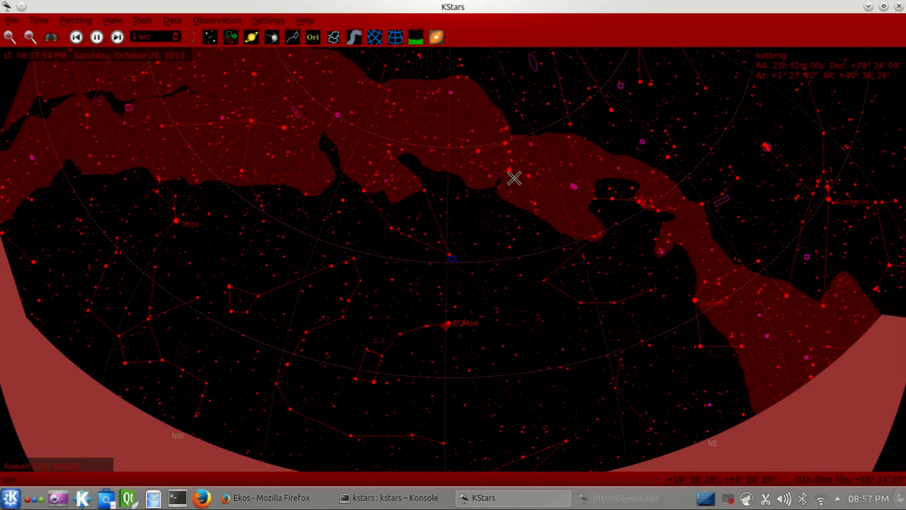
Slew the telescope to Gamma Cas from its sky-map context menu.
right_click(513, 177)
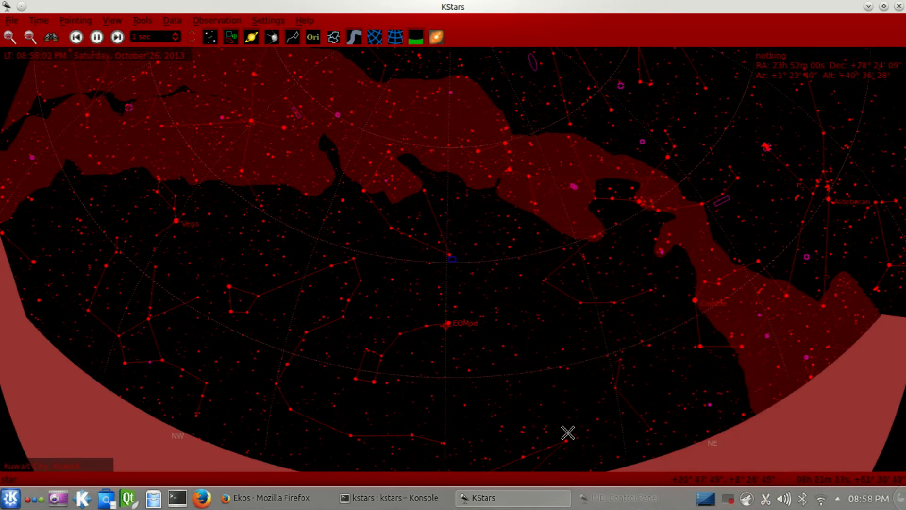
mouse_move(562, 424)
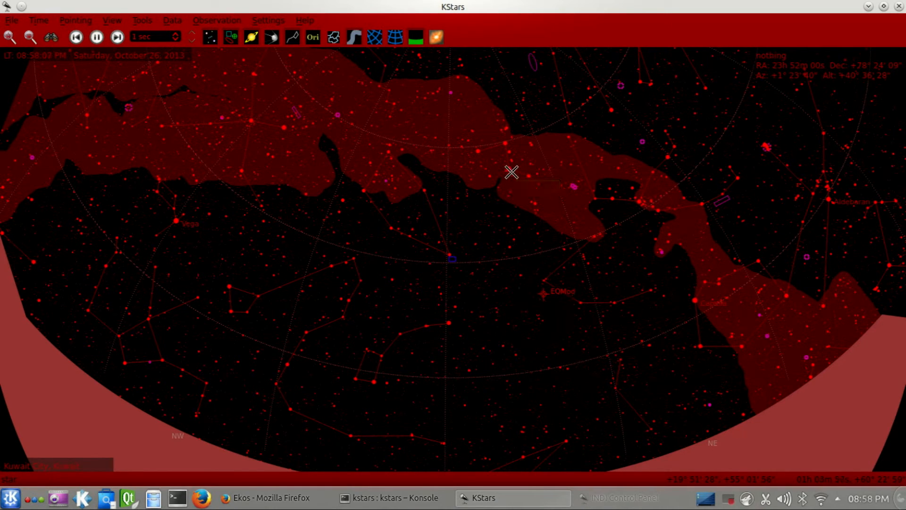
mouse_move(509, 172)
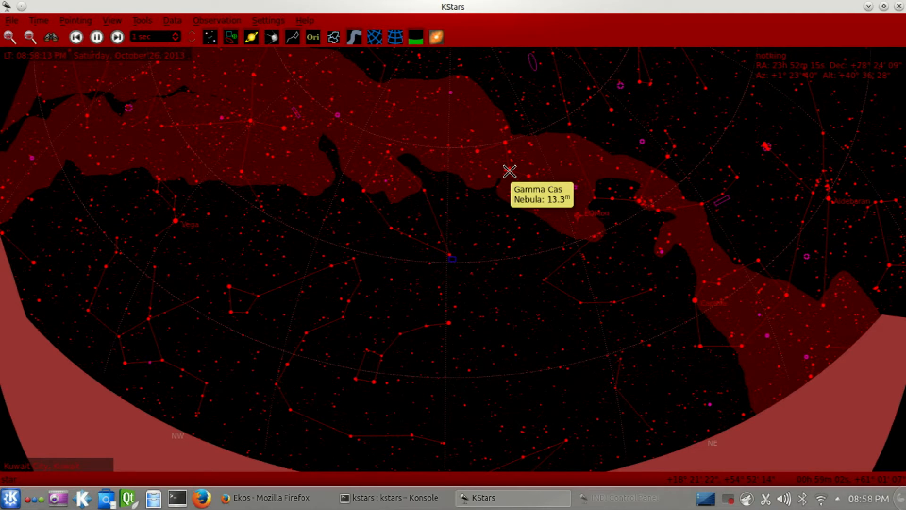
mouse_move(518, 287)
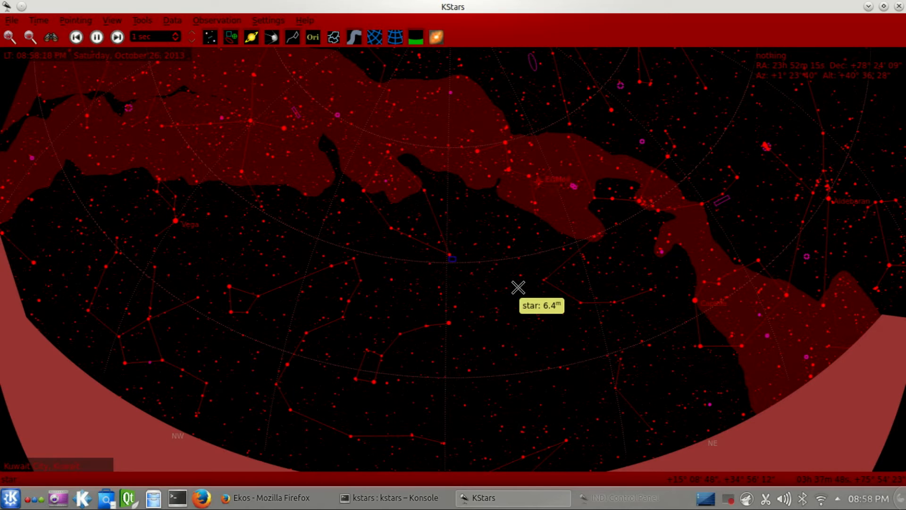
mouse_move(492, 327)
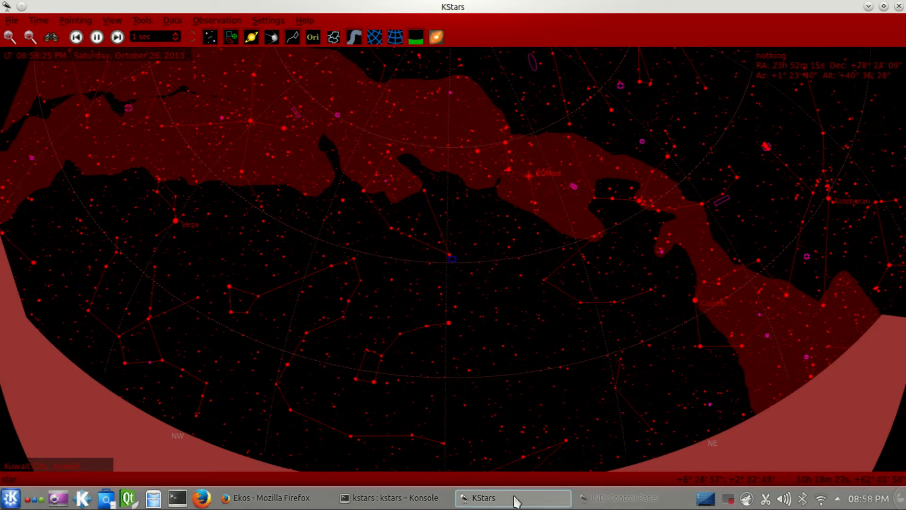
Restore KStars, enable Slew to Target in Ekos alignment and move Ekos aside.
left_click(266, 497)
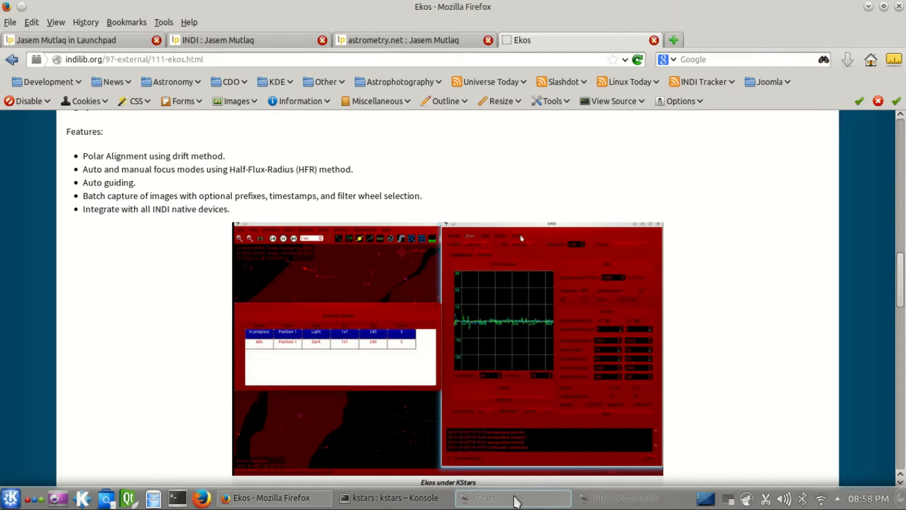
left_click(511, 502)
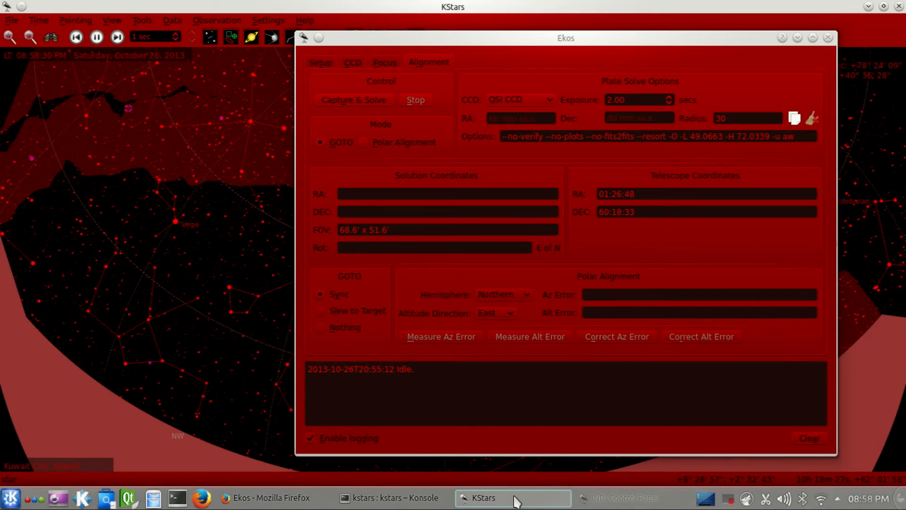
mouse_move(450, 282)
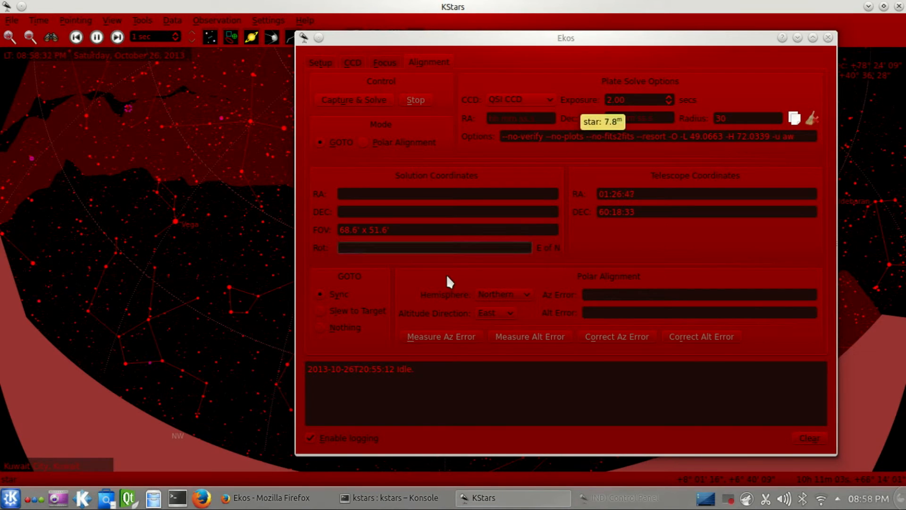
left_click(320, 311)
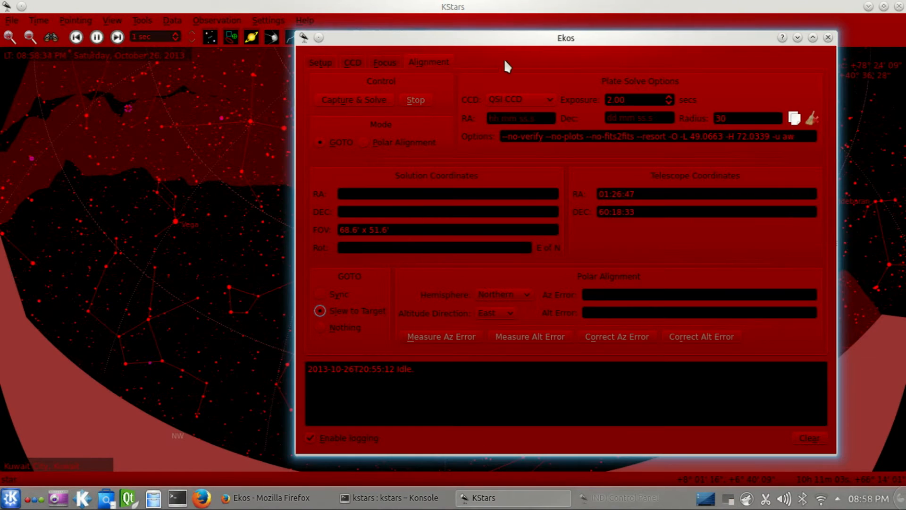
left_click_drag(565, 38, 231, 46)
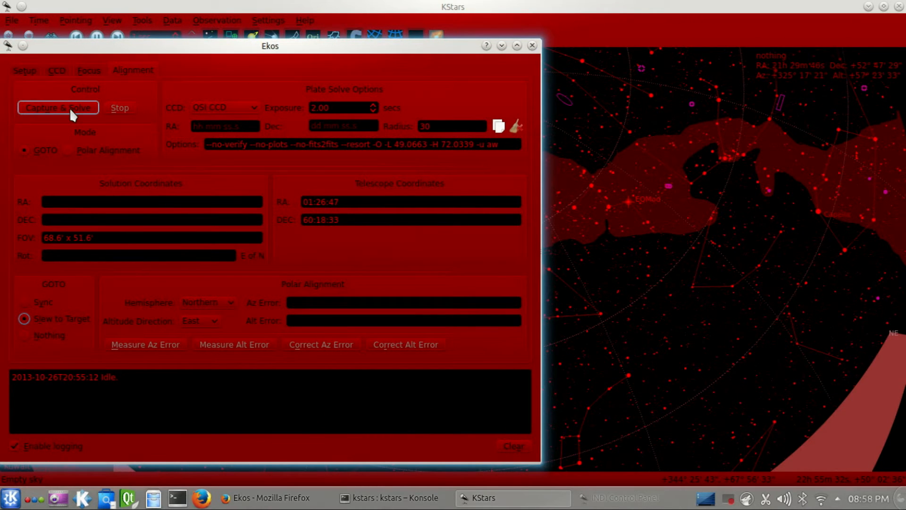
Run Capture & Solve to image and plate-solve the field.
left_click(58, 107)
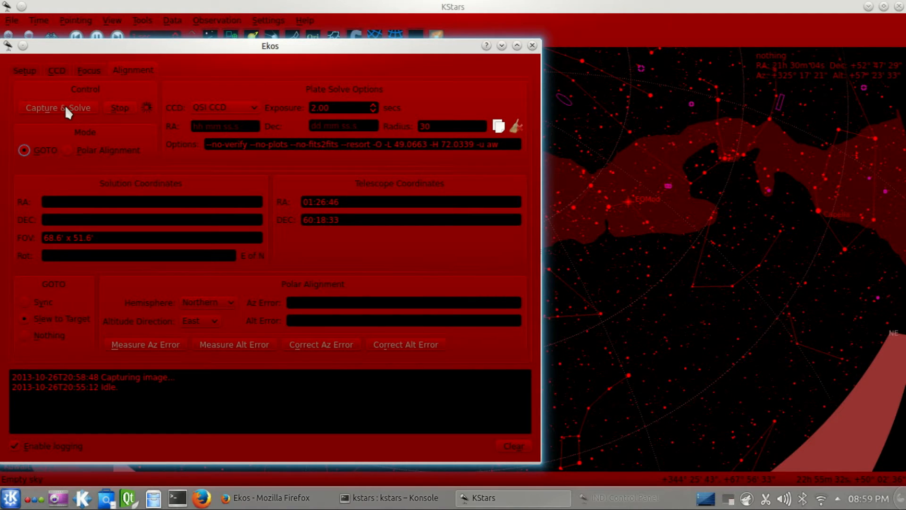
left_click(58, 108)
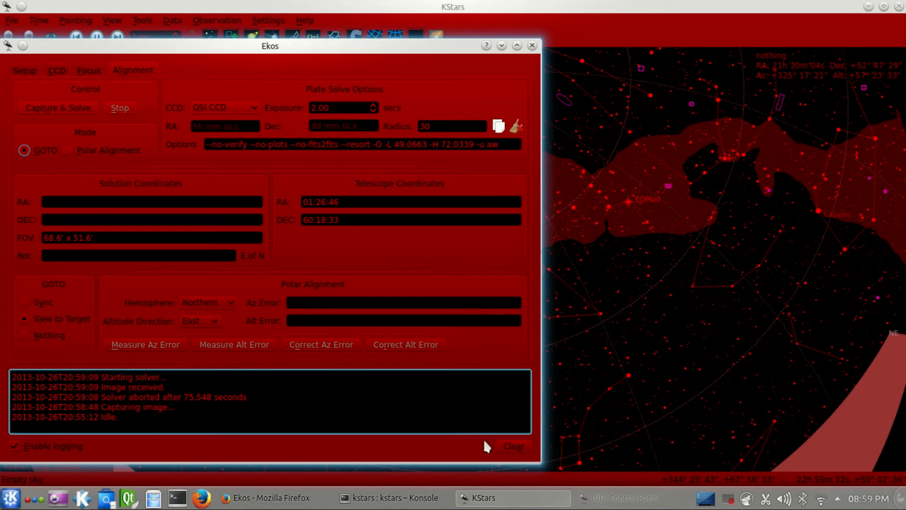
Clear the alignment log and view the QSI CCD image settings in the control panel.
left_click(512, 446)
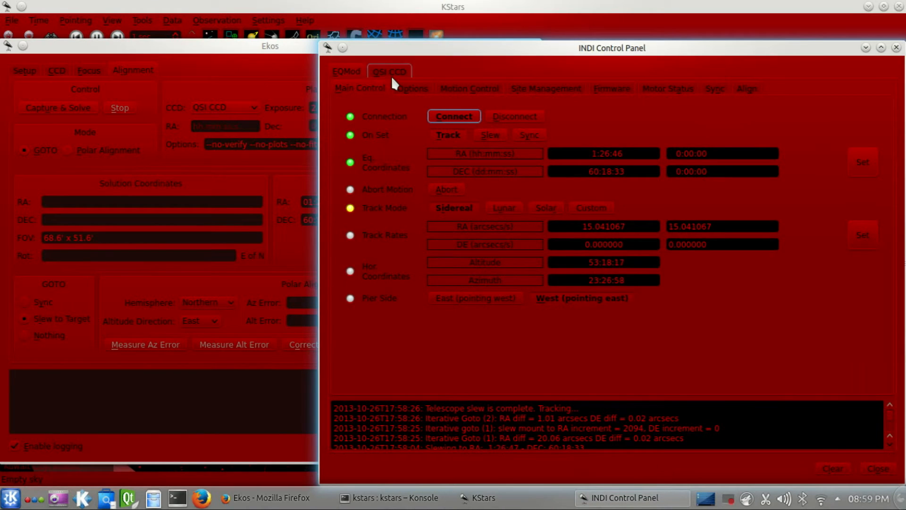
left_click(469, 88)
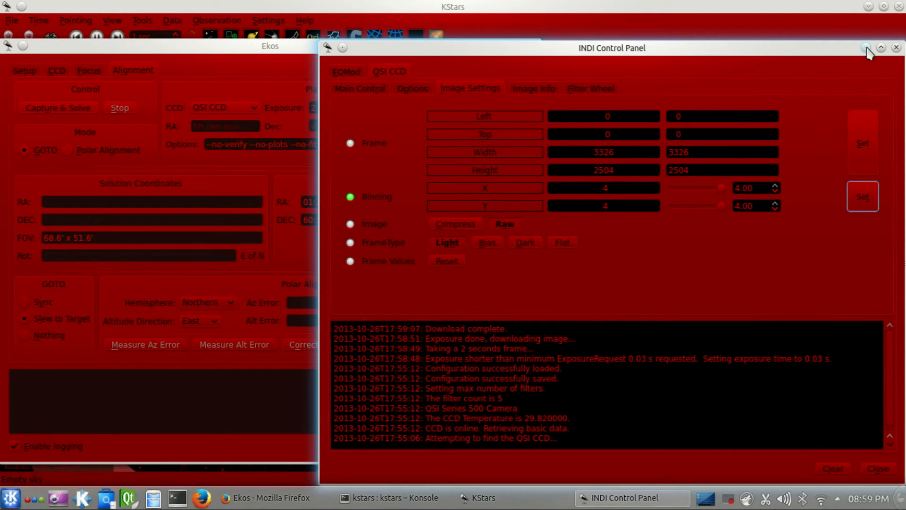
mouse_move(865, 48)
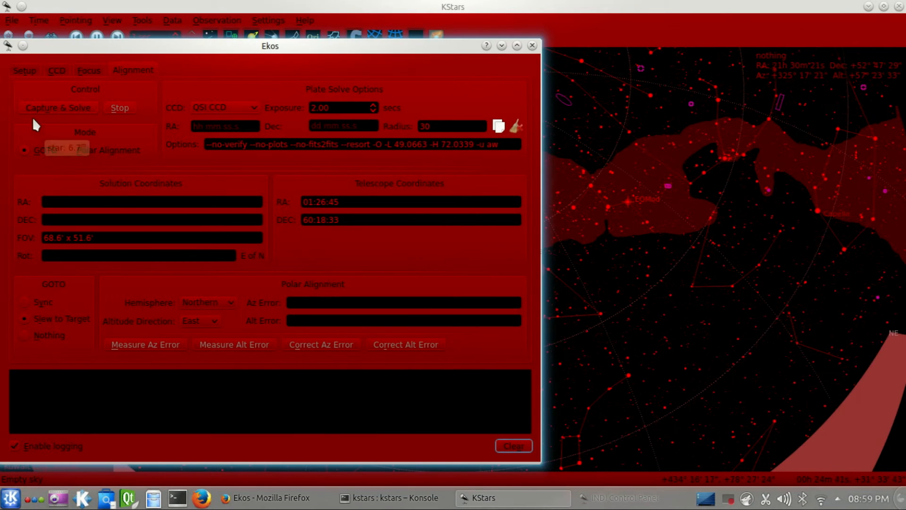
Capture a fresh frame and start plate-solving it.
left_click(58, 107)
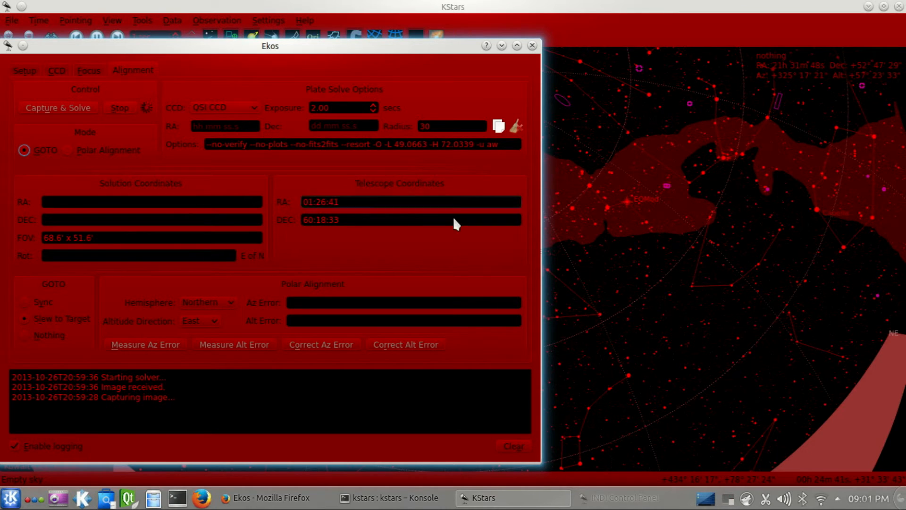
mouse_move(498, 126)
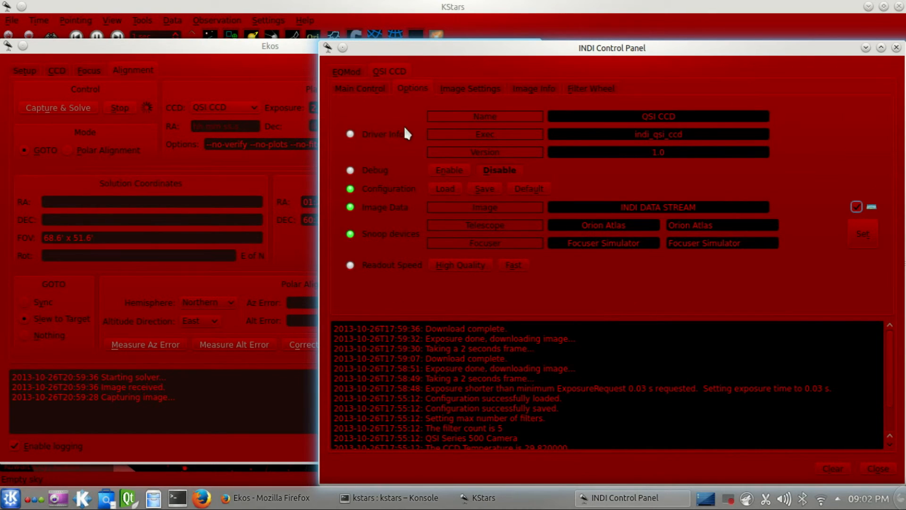
mouse_move(387, 151)
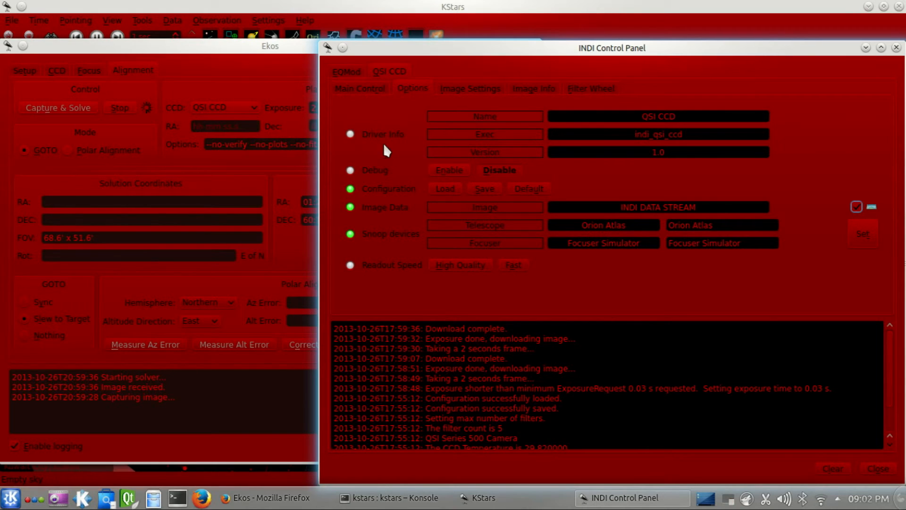
Browse the QSI CCD controls and image info, then the EQMod options with scope aperture.
left_click(358, 88)
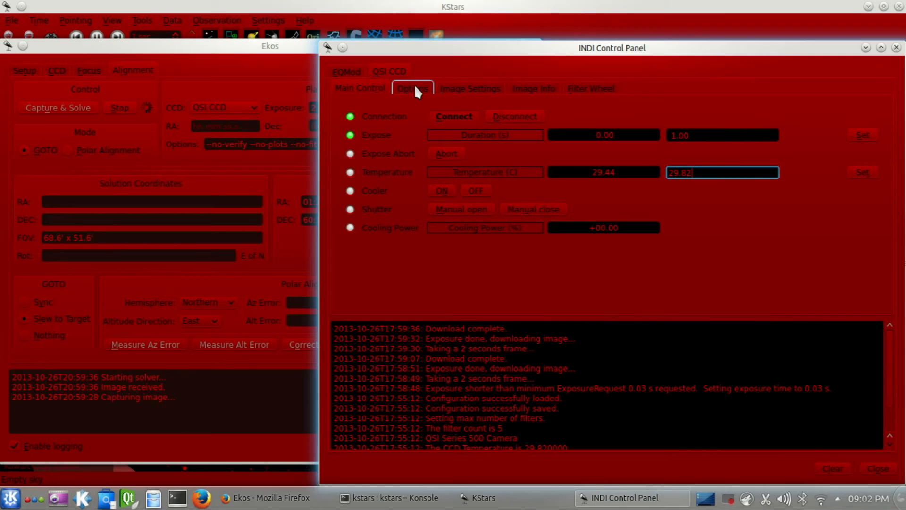
left_click(532, 89)
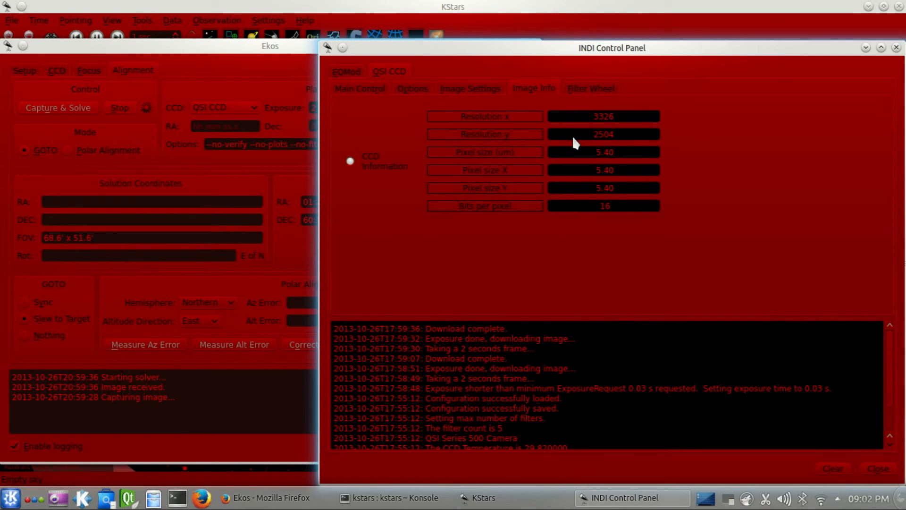
mouse_move(515, 155)
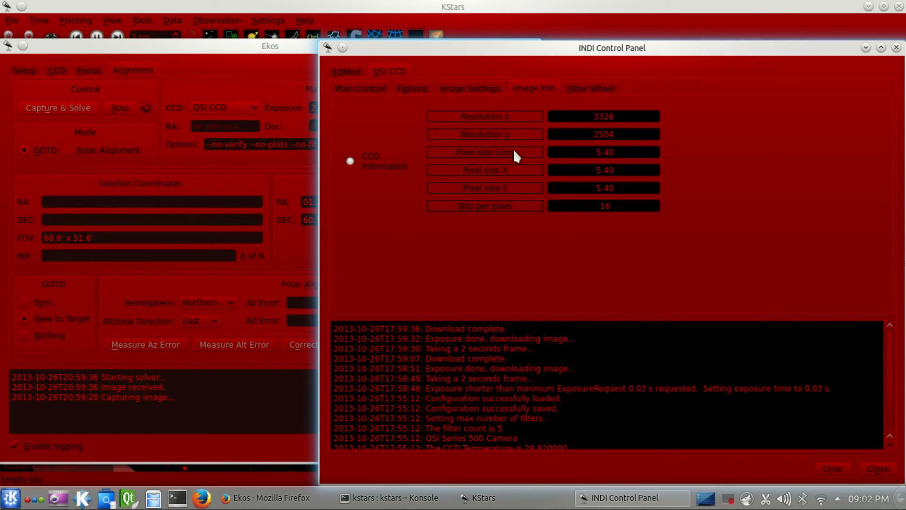
mouse_move(491, 210)
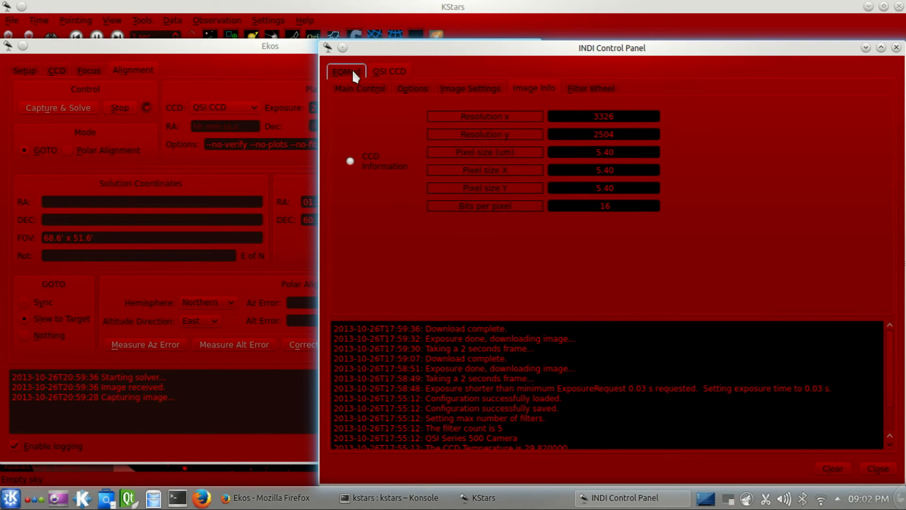
left_click(345, 71)
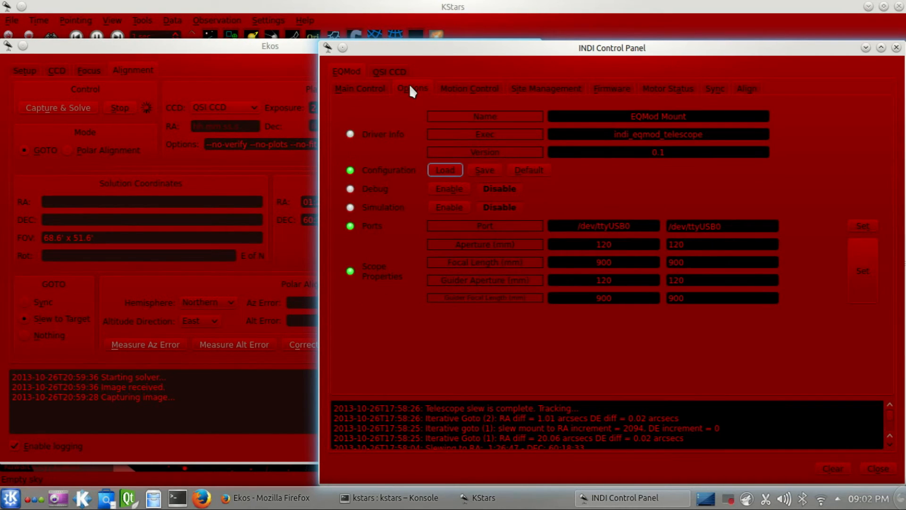
mouse_move(452, 260)
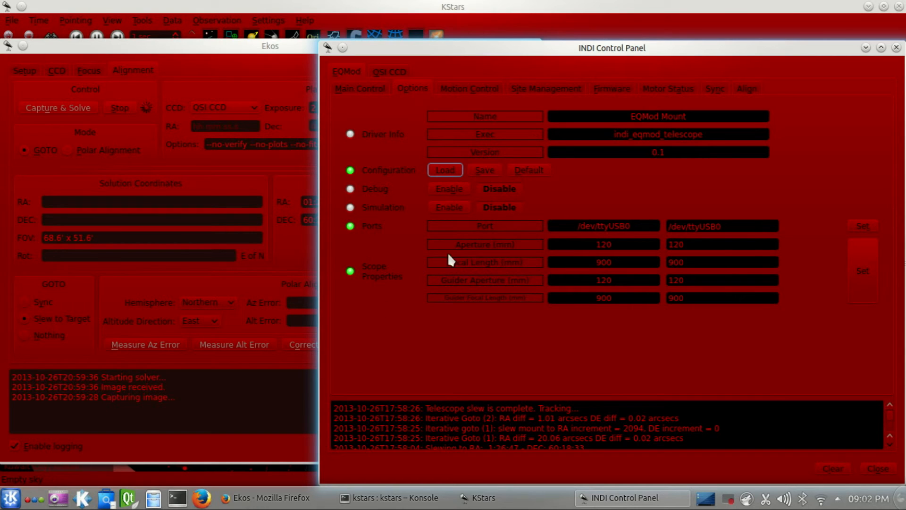
left_click(604, 262)
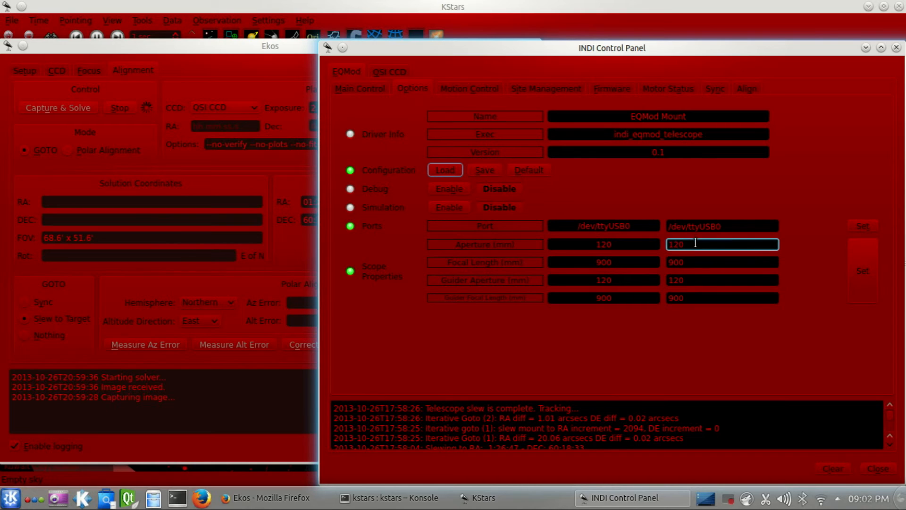
mouse_move(542, 327)
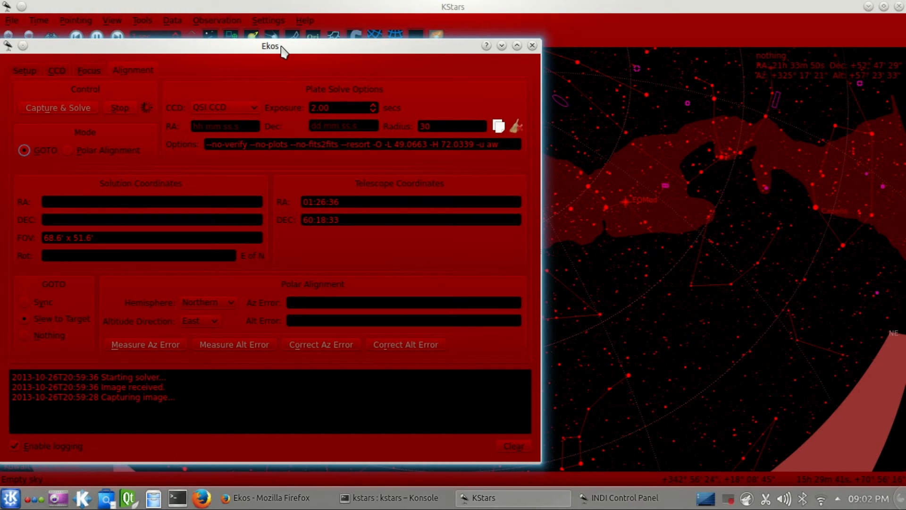
Stop the stalled solve, capture and solve a new frame until synced, then switch to the CCD page.
left_click(119, 107)
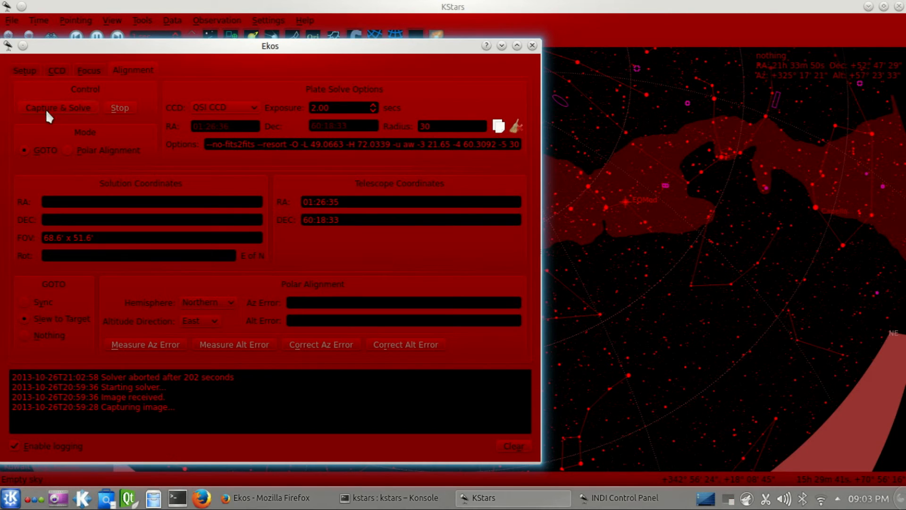
left_click(58, 108)
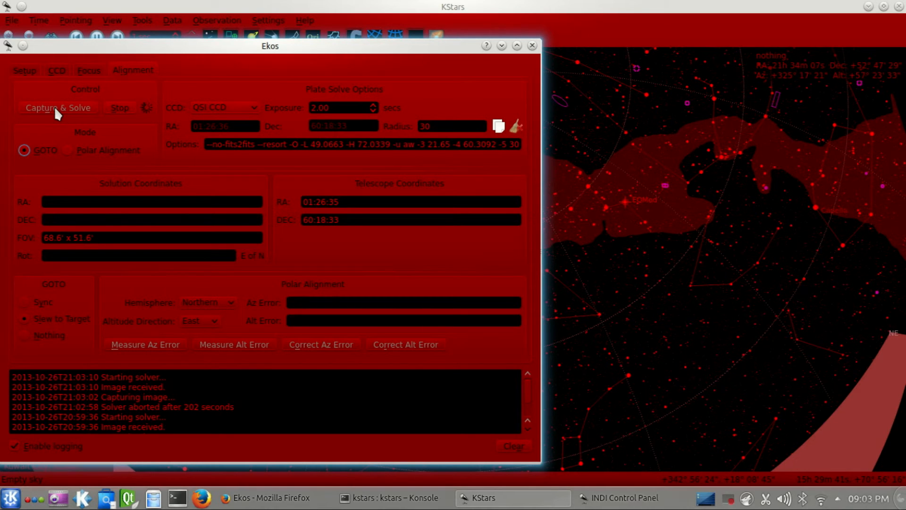
left_click(57, 107)
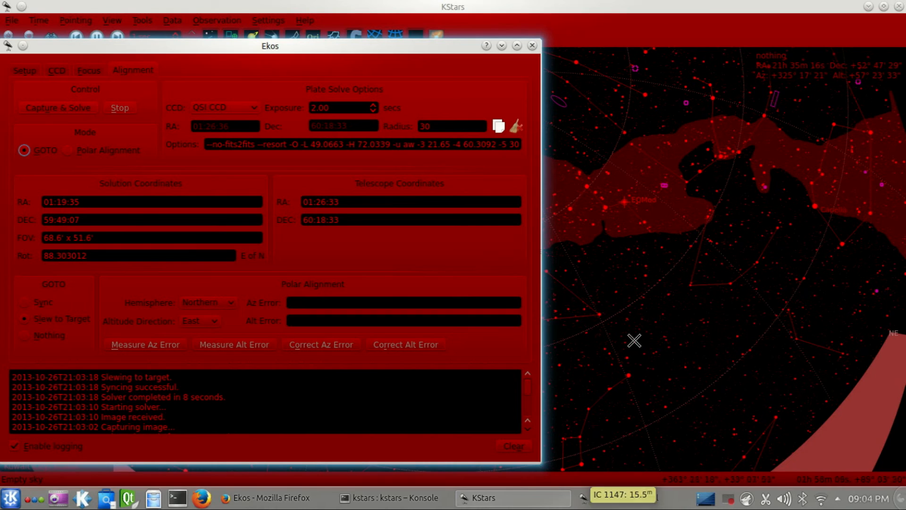
left_click(56, 70)
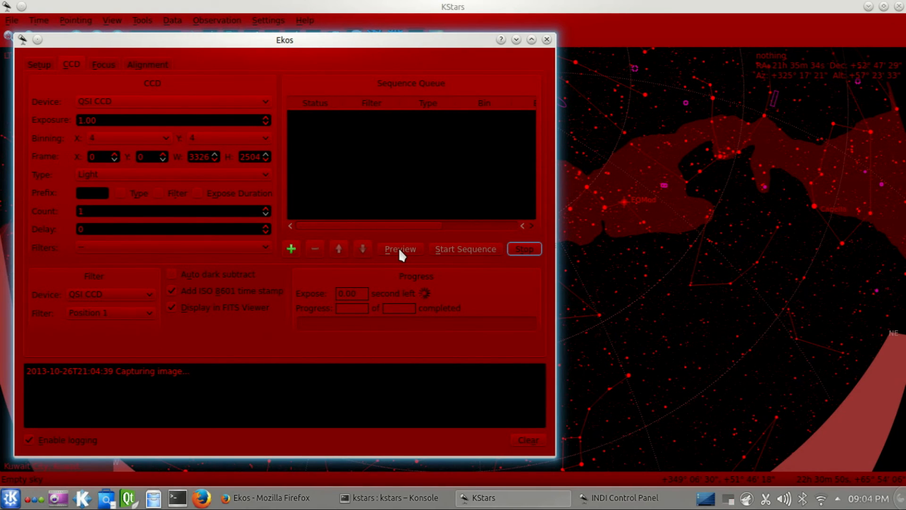
Capture a 1-second preview frame so it opens in the FITS viewer.
left_click(400, 249)
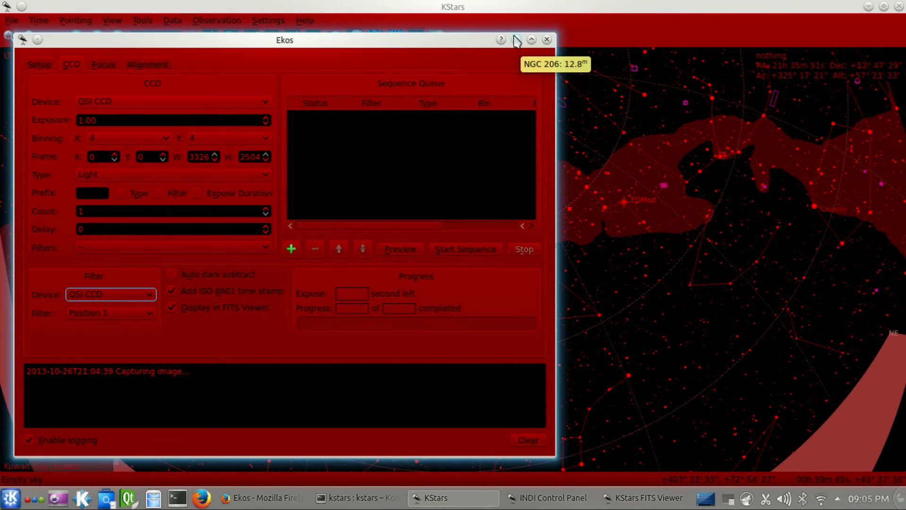
left_click(148, 64)
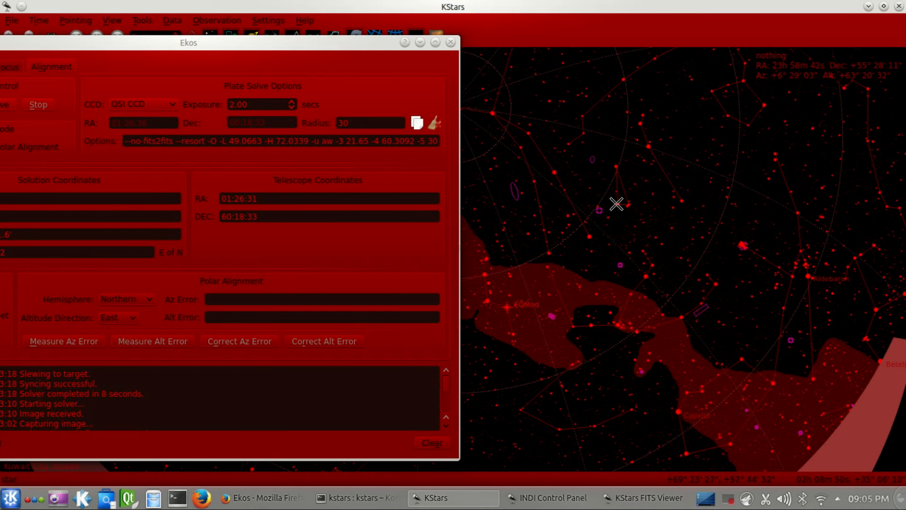
Slew the mount to a second star via EQMod and run Capture & Solve there.
right_click(617, 204)
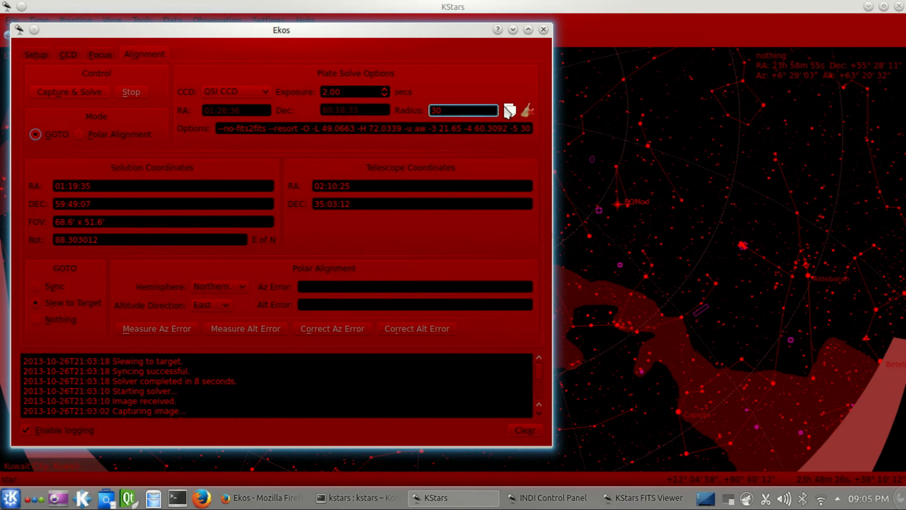
mouse_move(509, 109)
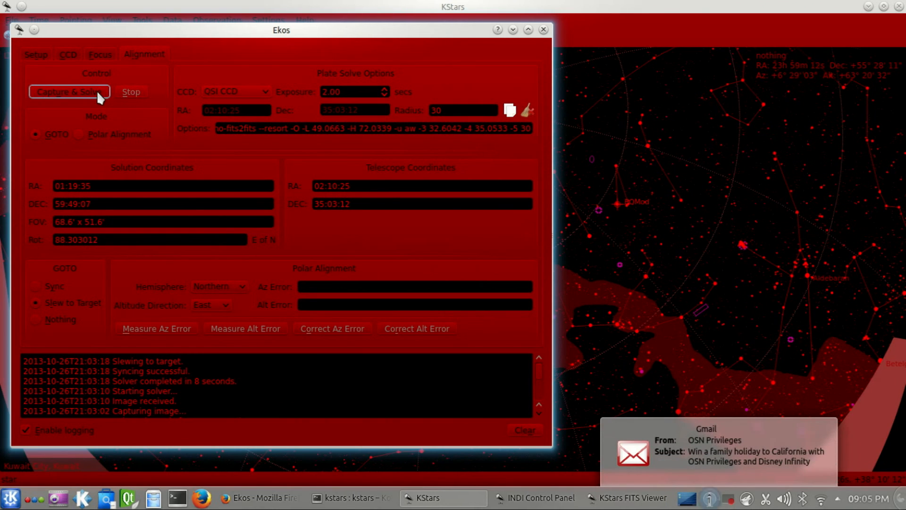
left_click(69, 91)
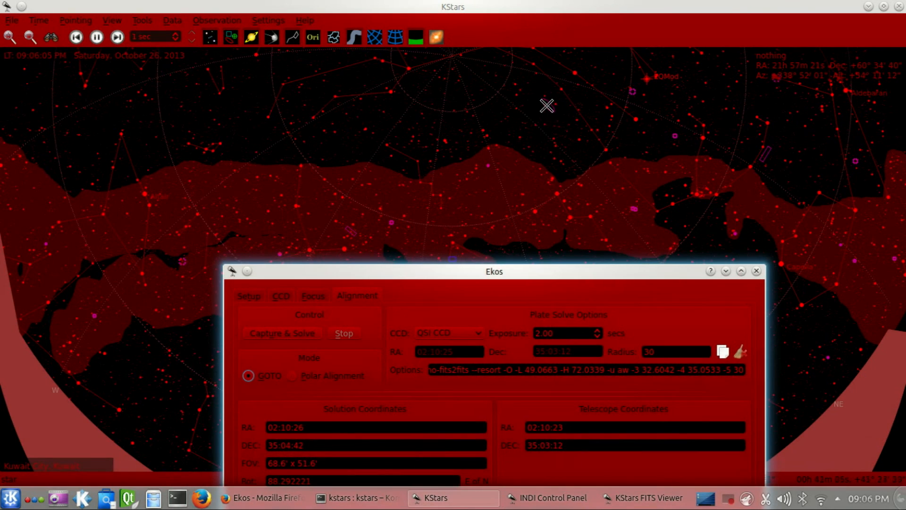
Slew to the galaxy, capture a 5-second preview of it, then minimize Ekos.
right_click(547, 106)
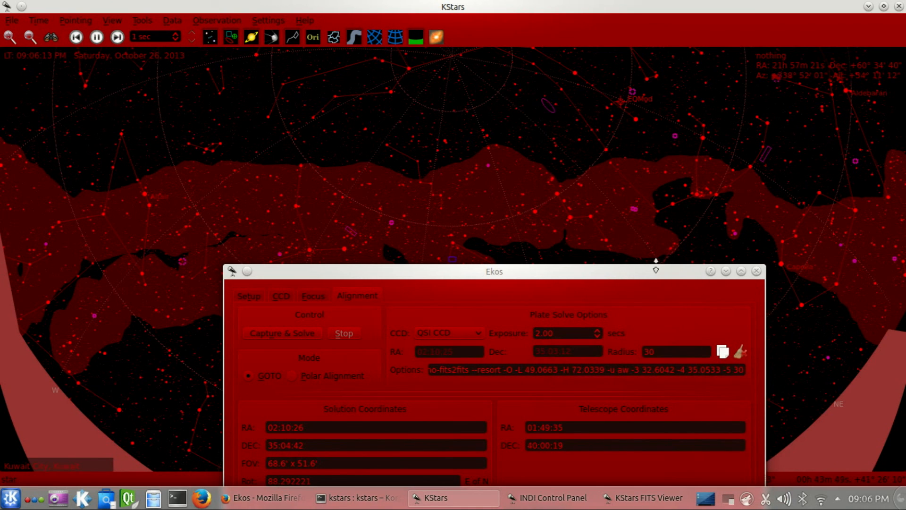
mouse_move(617, 280)
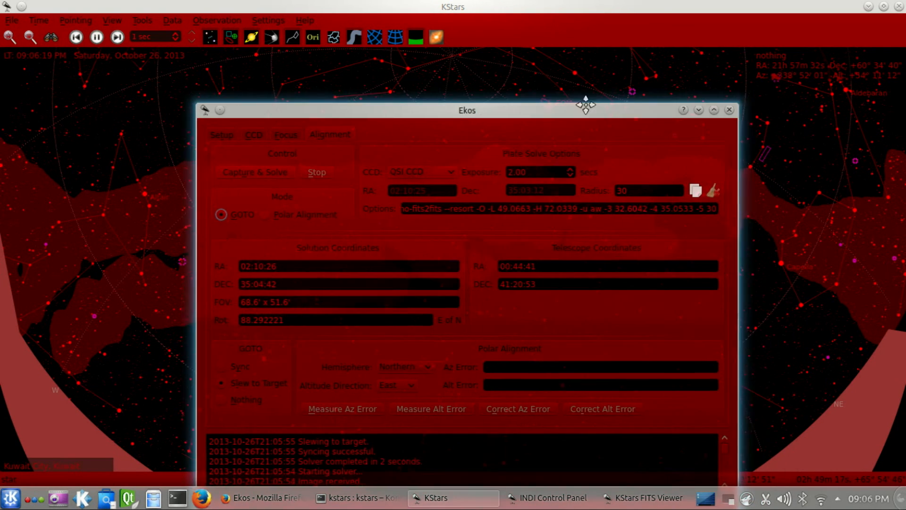
left_click(245, 76)
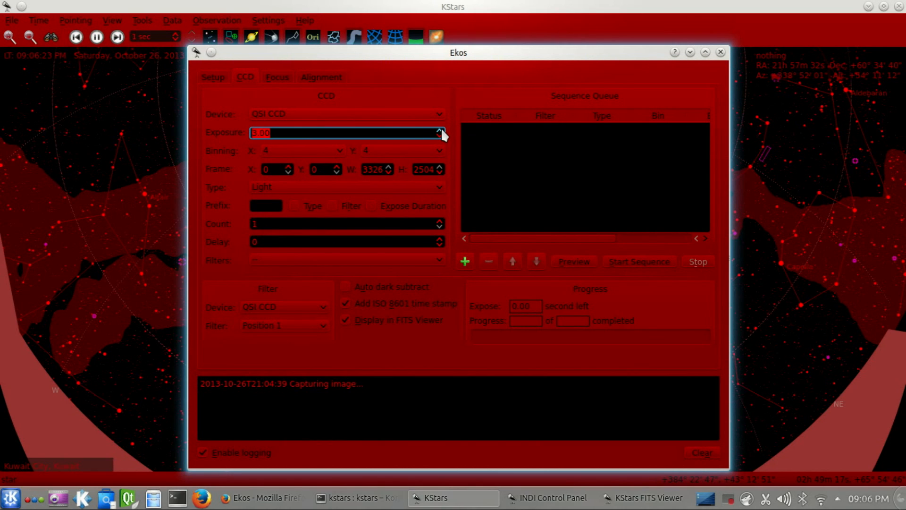
left_click(440, 129)
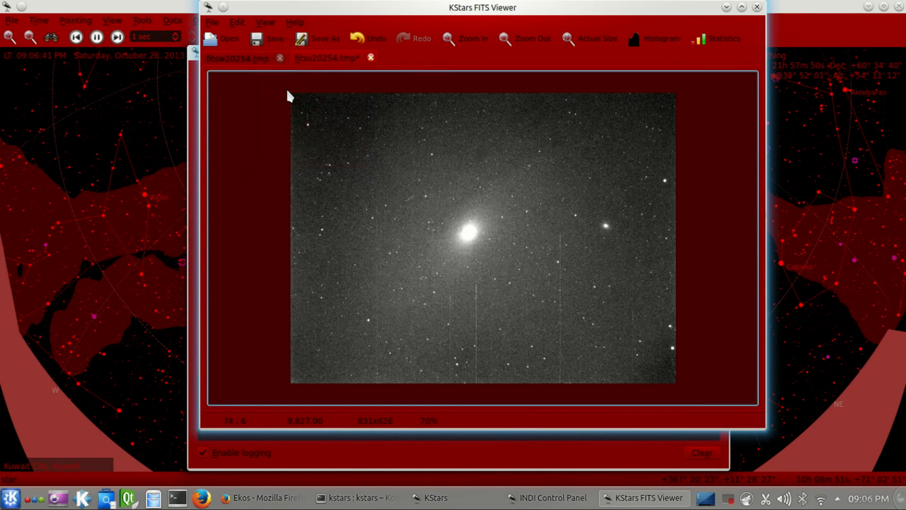
mouse_move(544, 301)
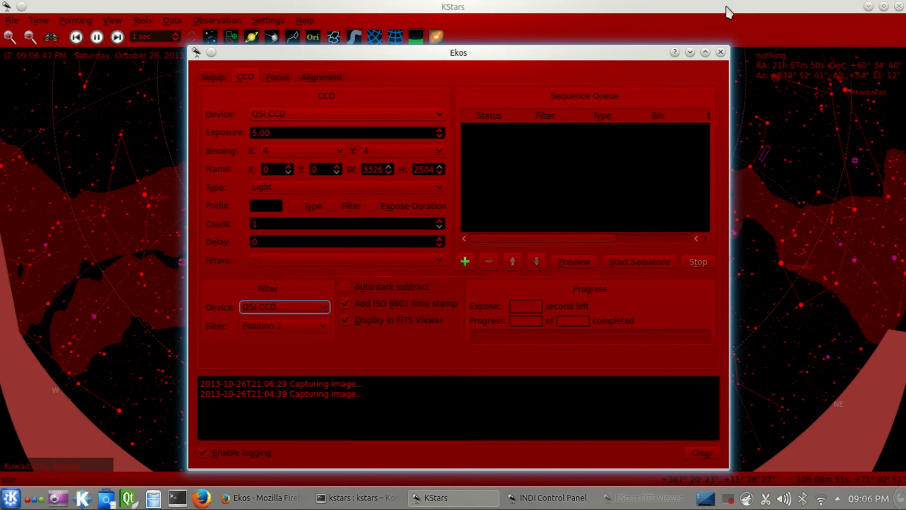
mouse_move(689, 52)
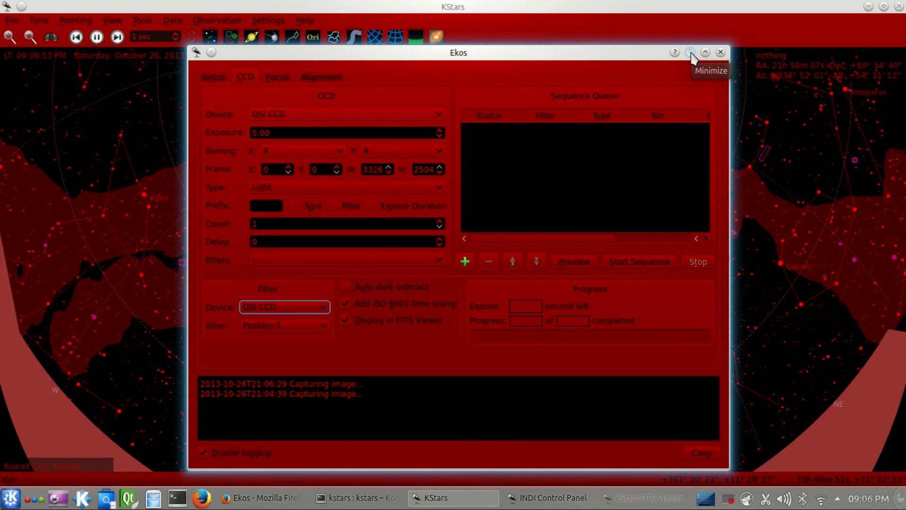
left_click(704, 52)
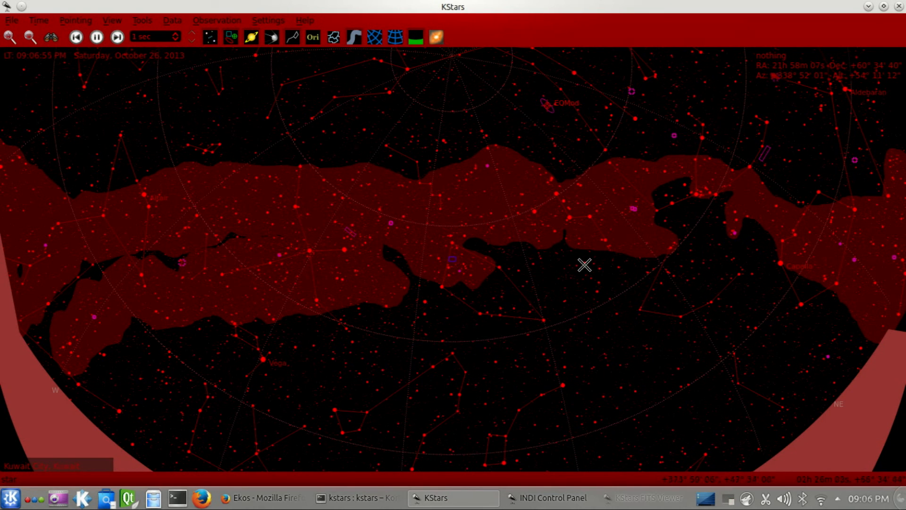
mouse_move(473, 379)
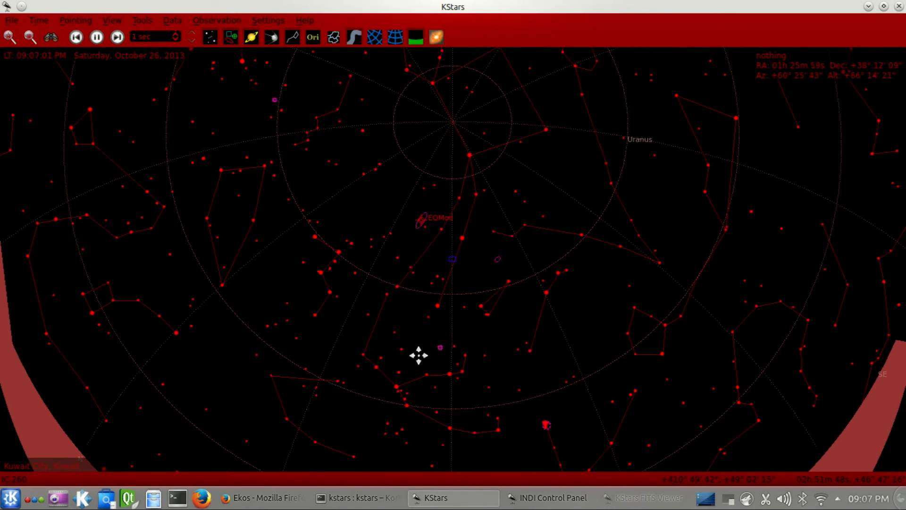
Pan to the Triangulum Galaxy M 33 and slew the mount to it via EQMod.
left_click_drag(416, 356, 509, 320)
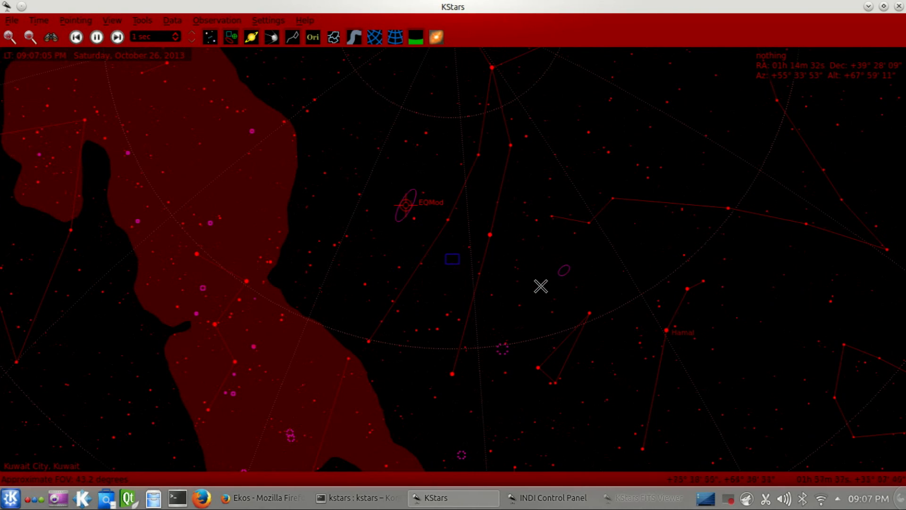
right_click(540, 286)
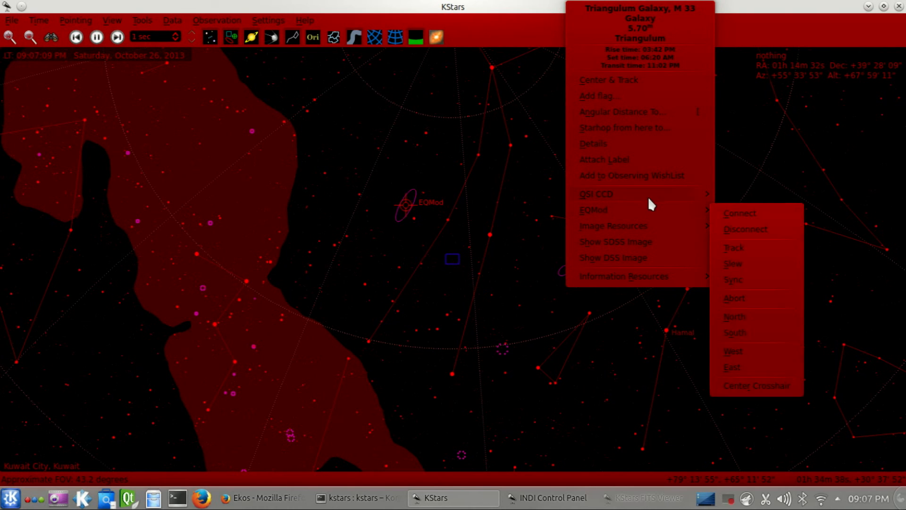
mouse_move(769, 226)
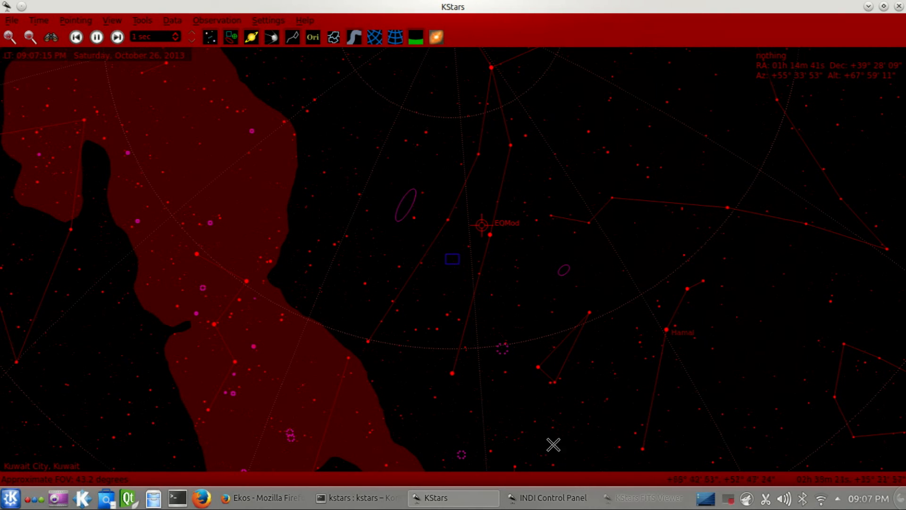
mouse_move(547, 498)
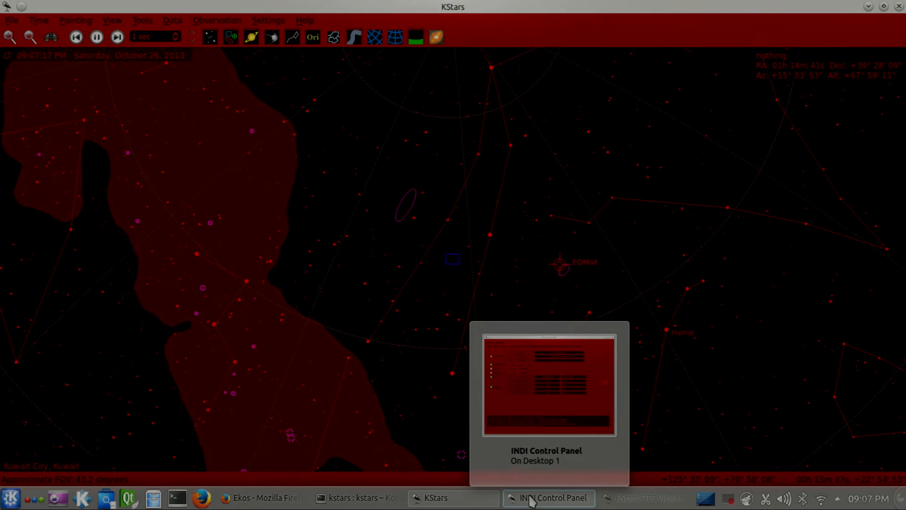